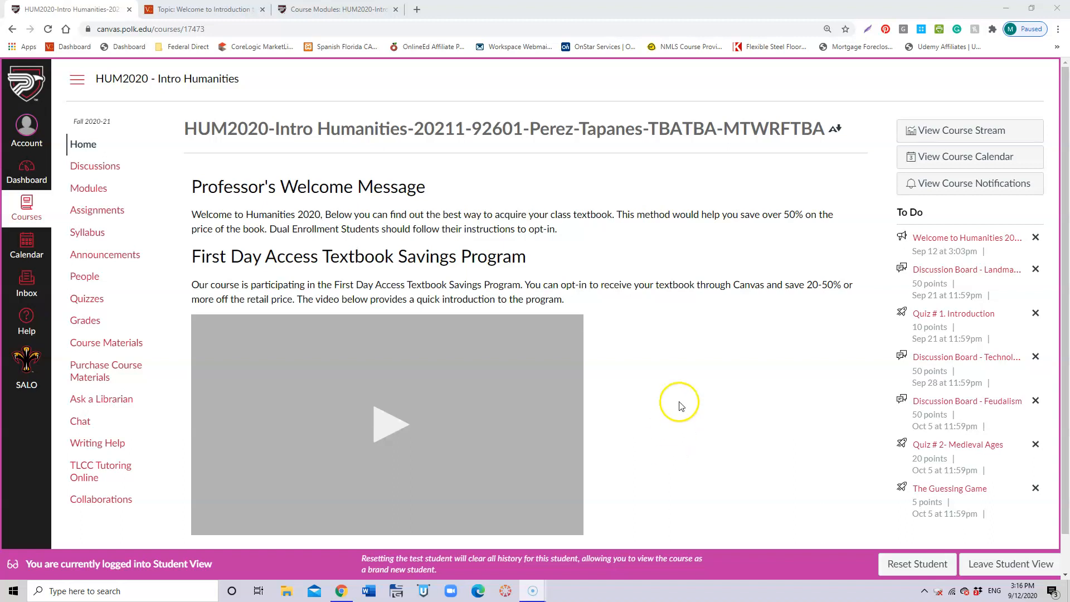
mouse_move(678, 406)
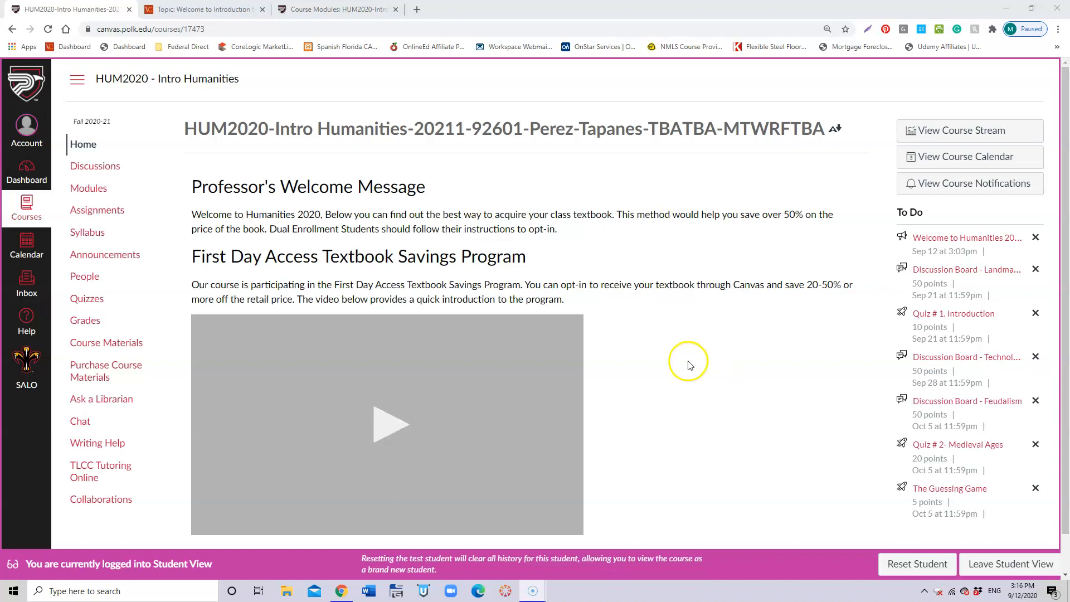
mouse_move(546, 178)
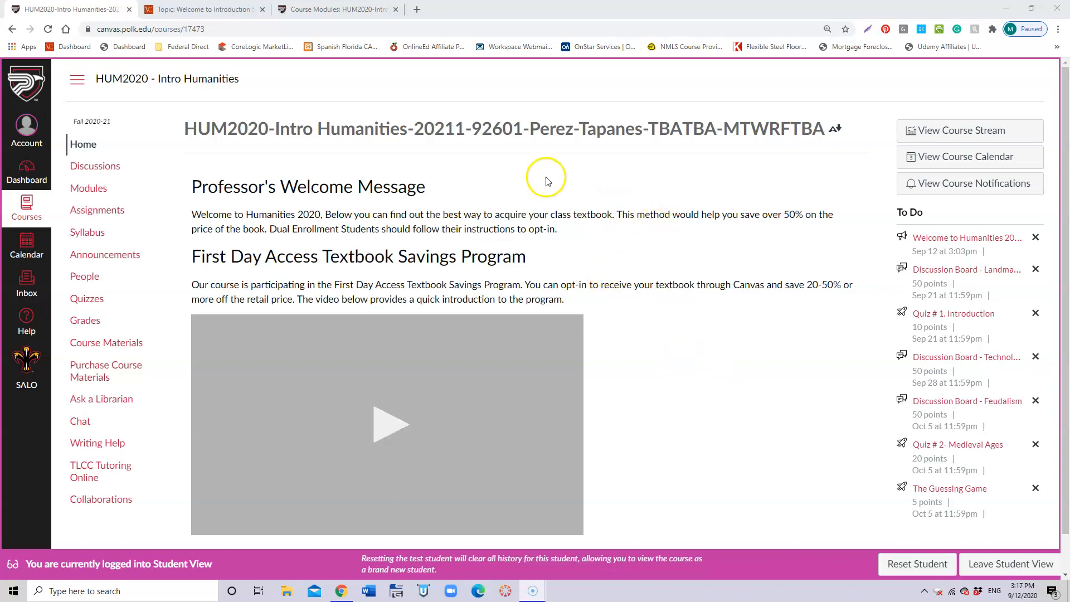
mouse_move(361, 208)
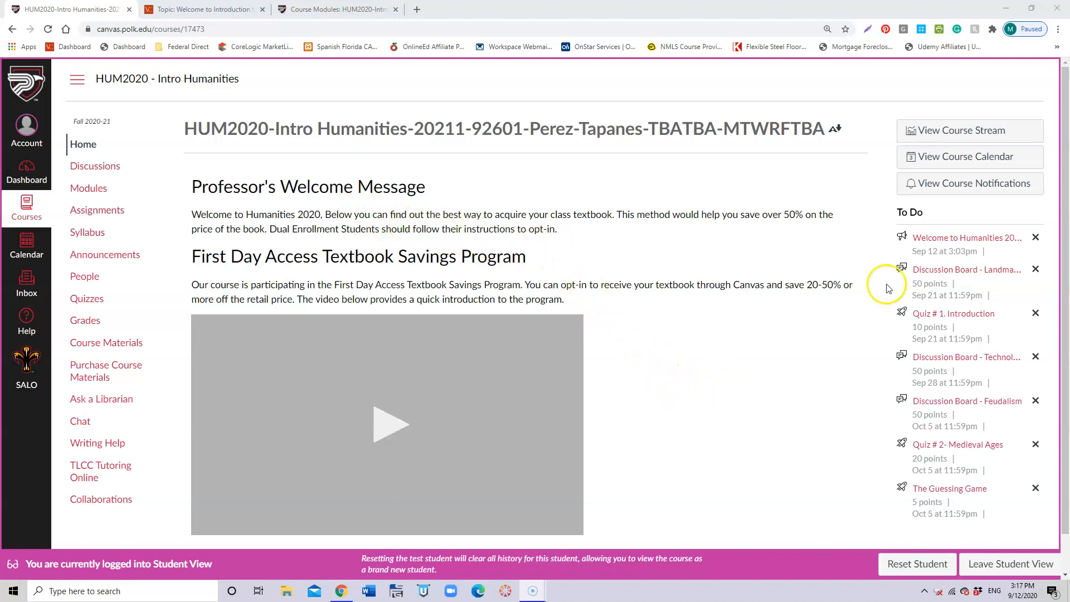
Step: Play the First Day Access textbook savings video, then go to Purchase Course Materials
scroll(down, 3)
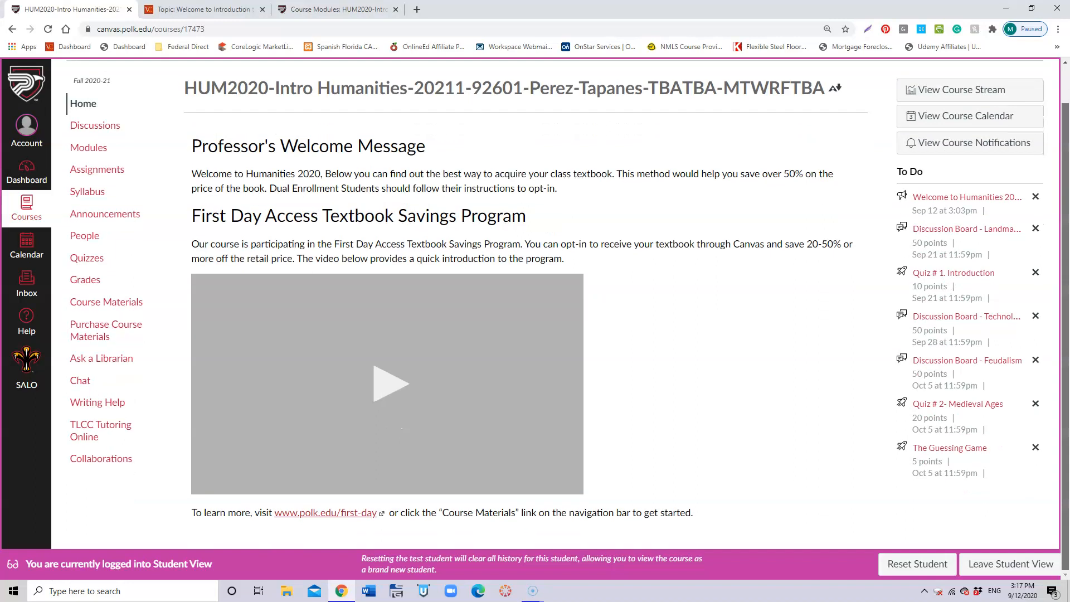
click(387, 383)
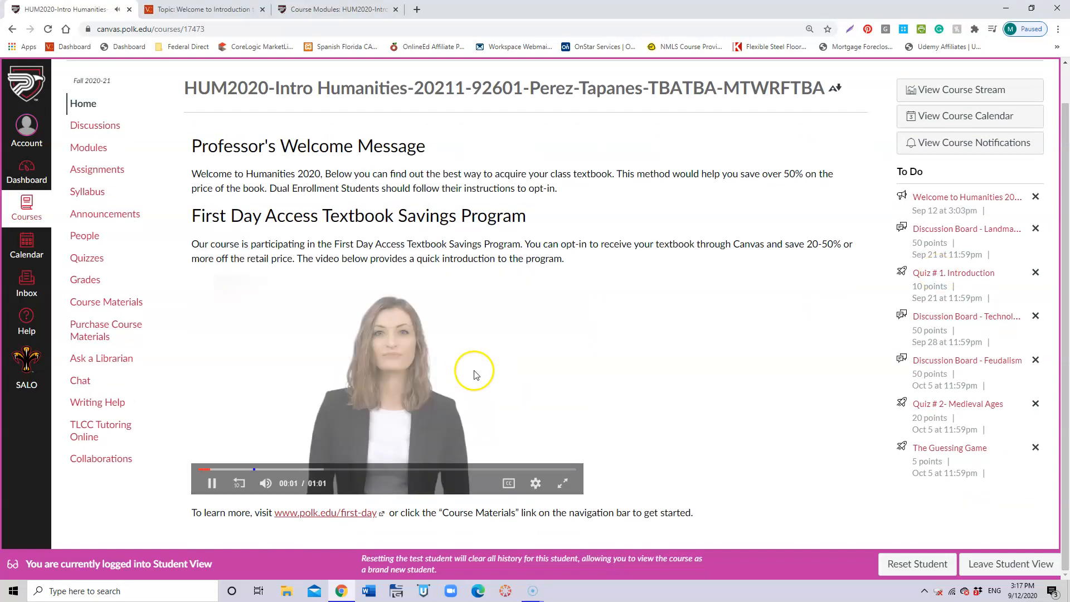
mouse_move(221, 440)
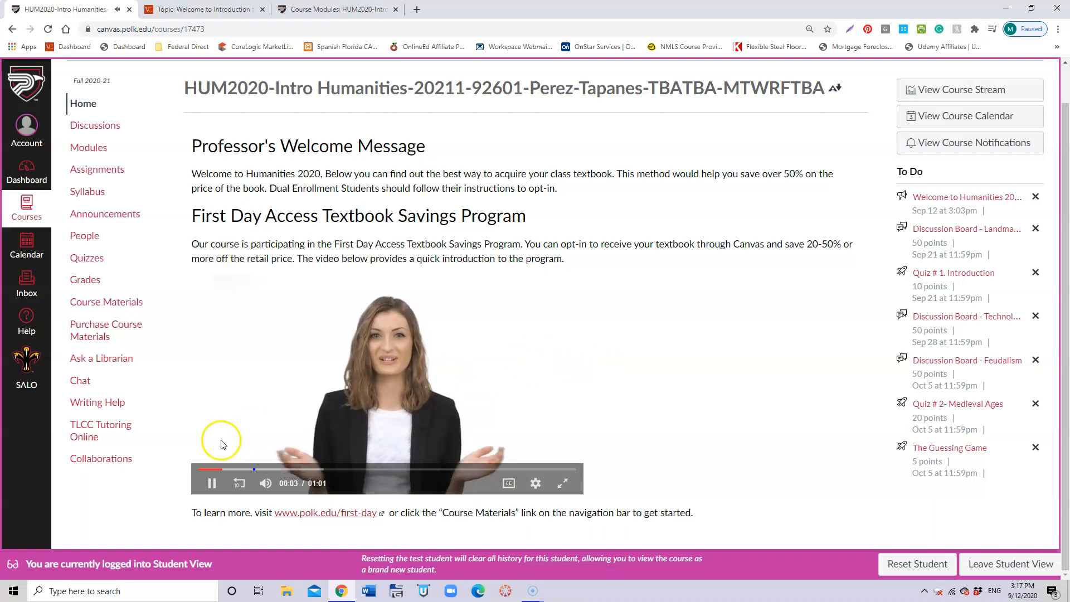
click(212, 482)
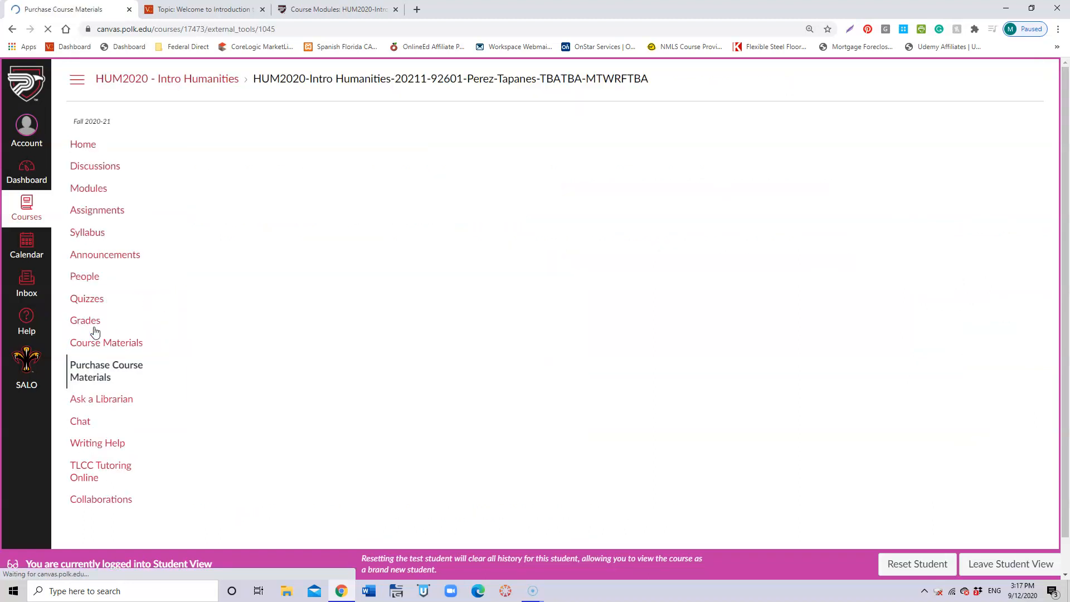
Step: Visit Purchase Course Materials (Barnes & Noble redirect) and Course Materials, which returns Not Found
click(106, 370)
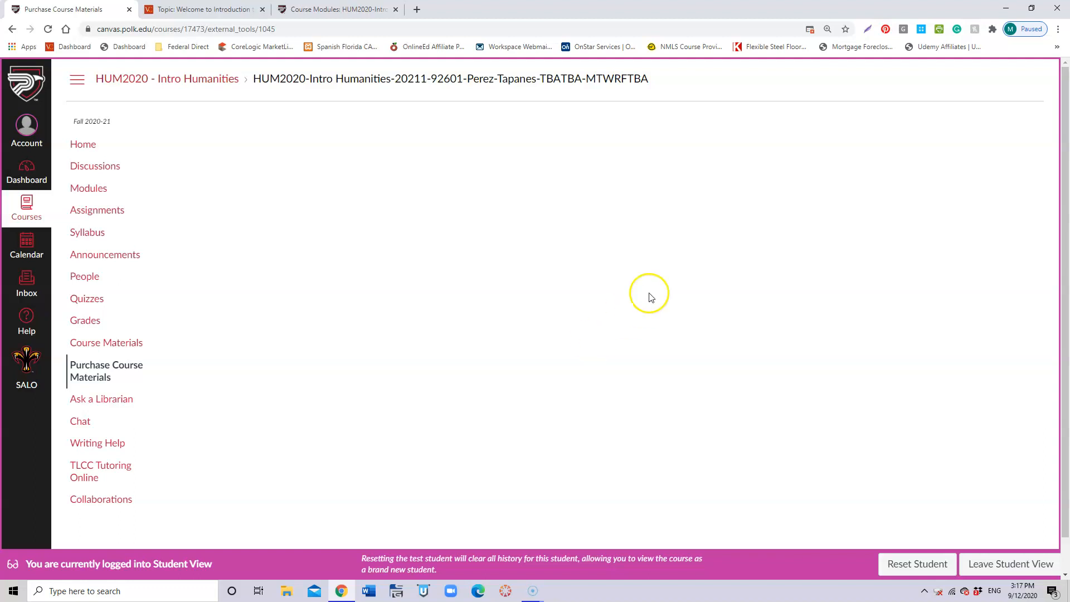
mouse_move(106, 342)
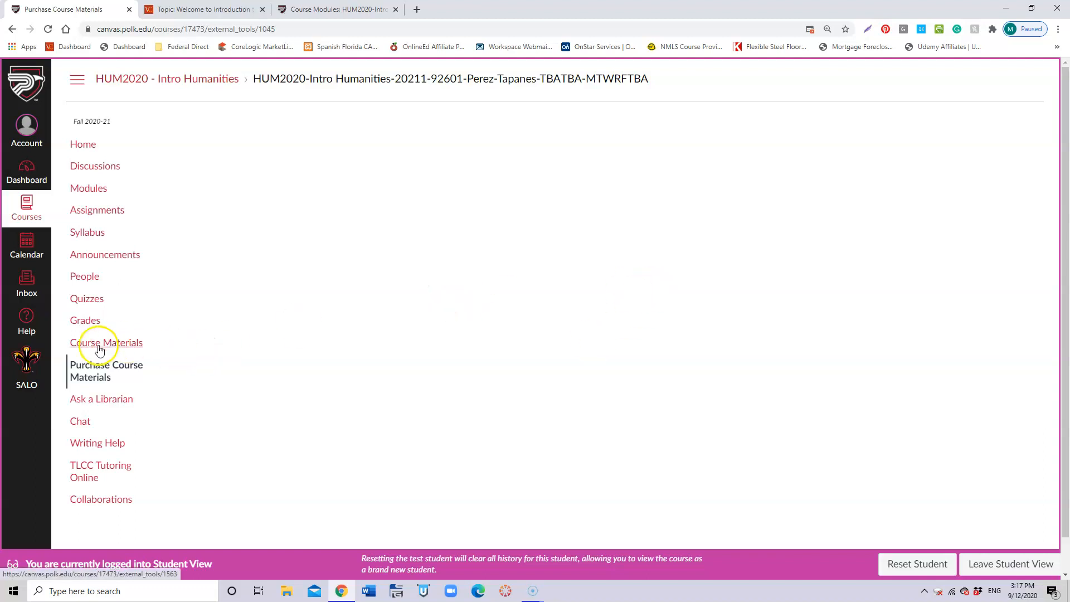
click(107, 342)
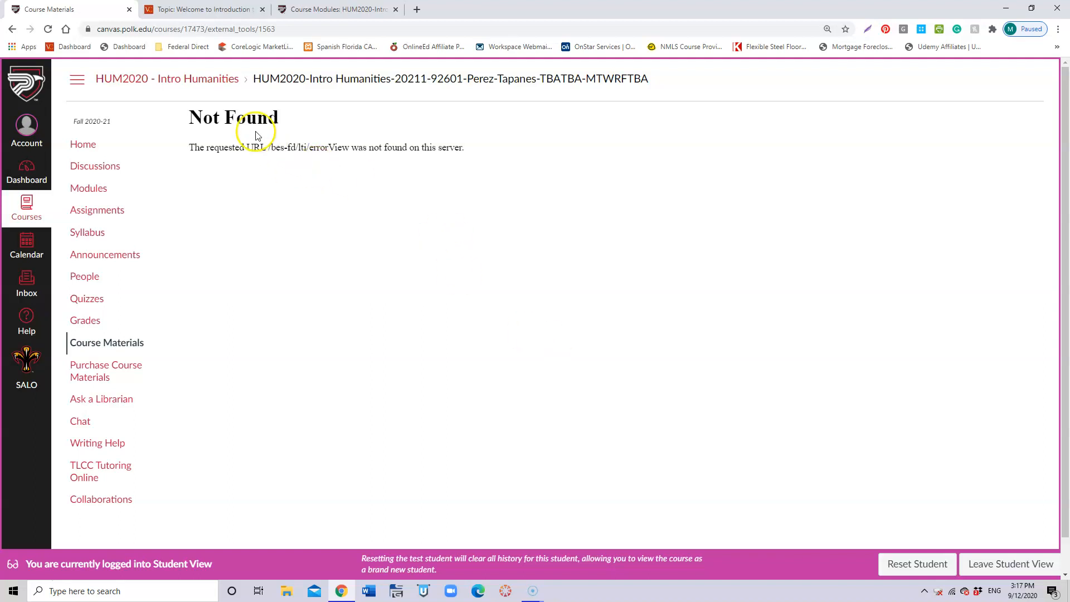
mouse_move(300, 156)
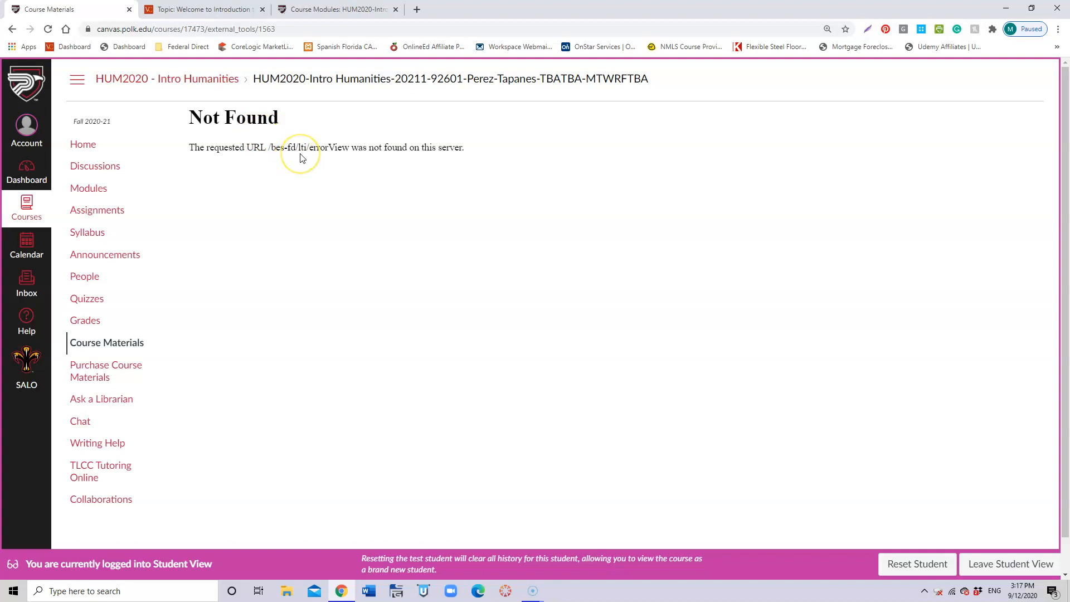
mouse_move(123, 364)
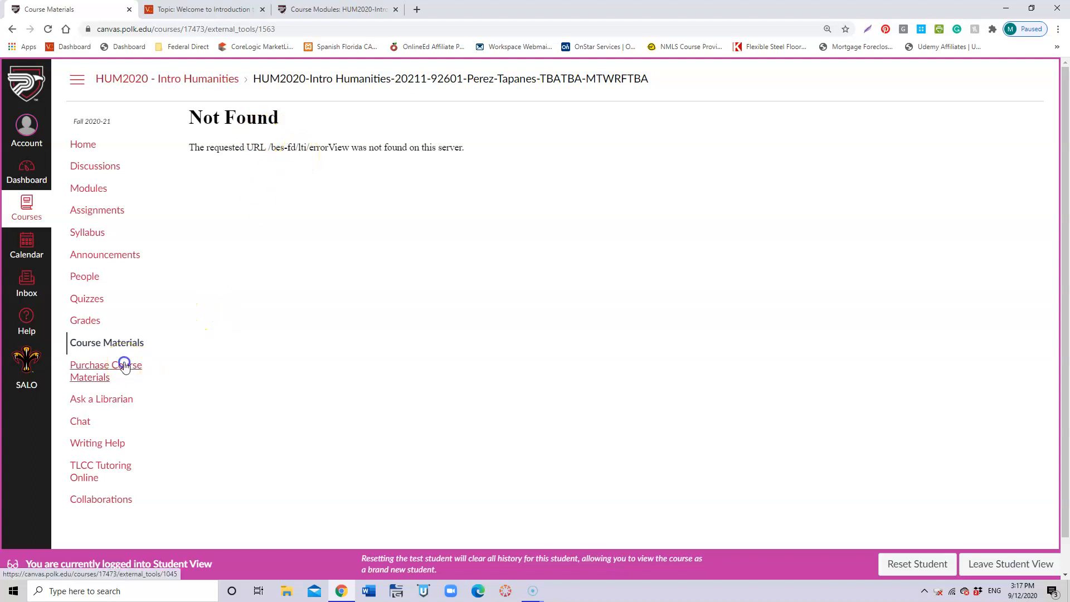
click(105, 370)
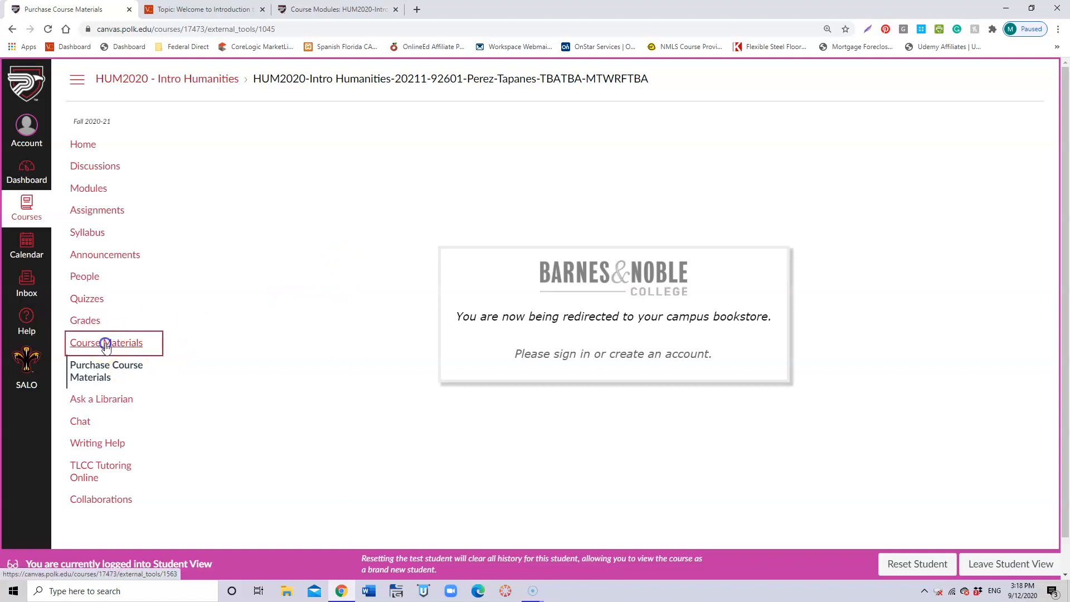
click(106, 342)
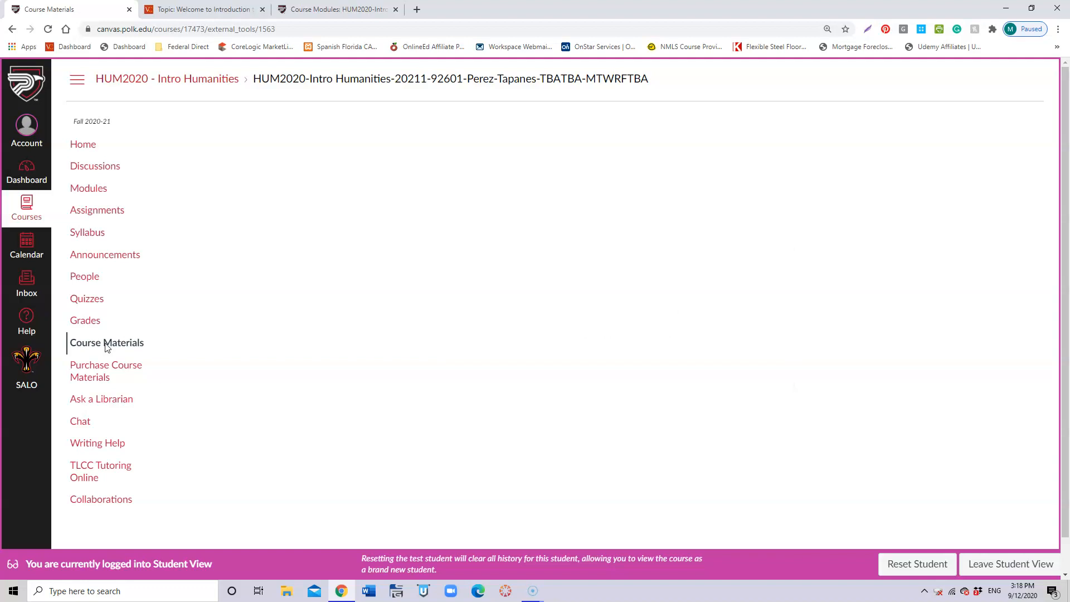
click(107, 342)
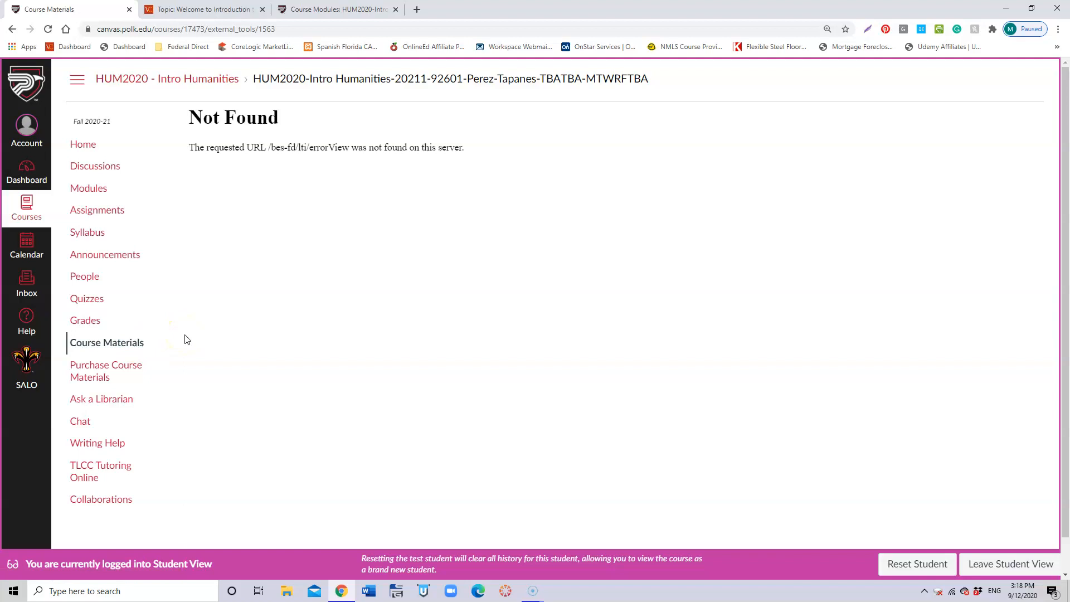
mouse_move(250, 293)
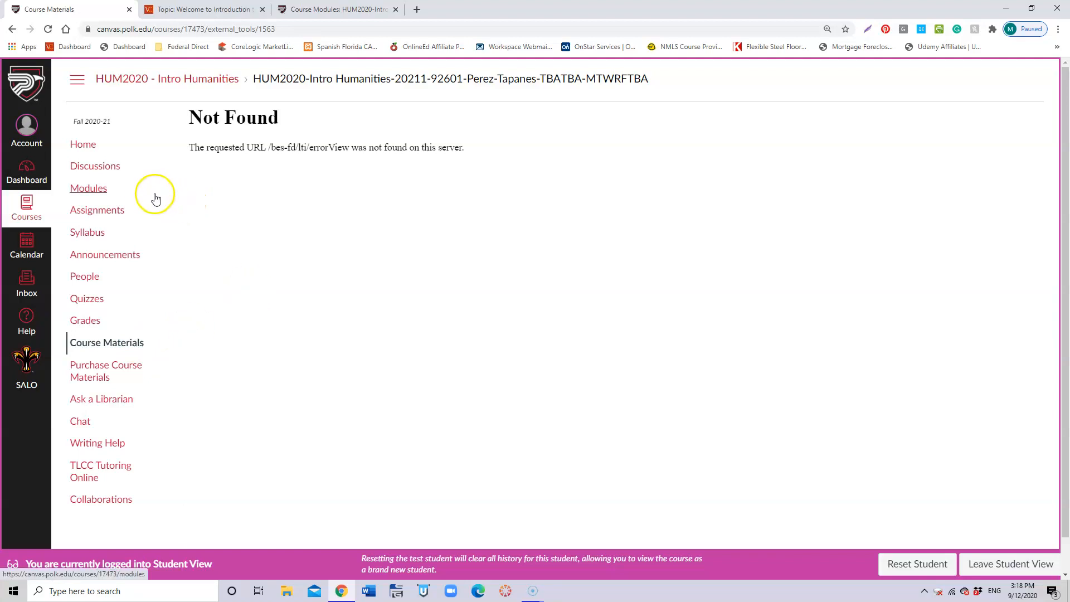
mouse_move(157, 198)
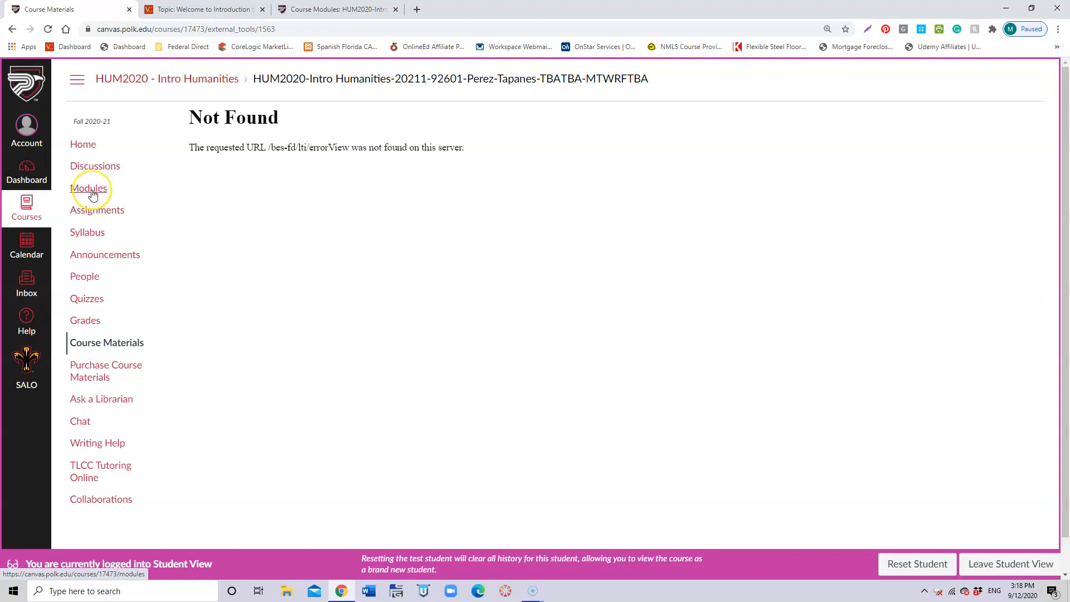
Step: Show the Modules page with Week 1 items and go to Introductions and Contact Information
click(88, 189)
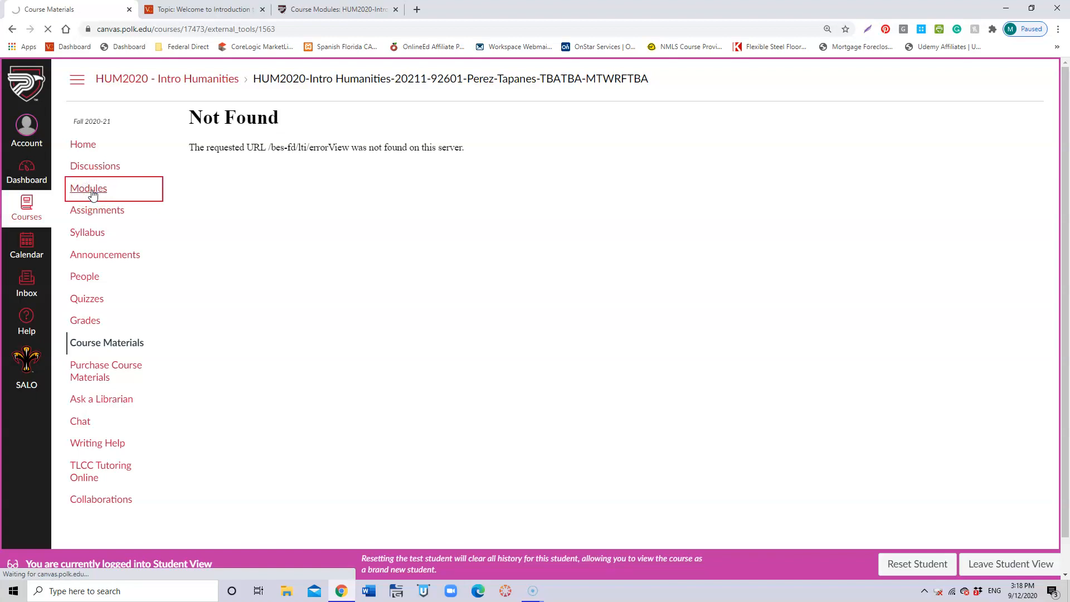
click(88, 187)
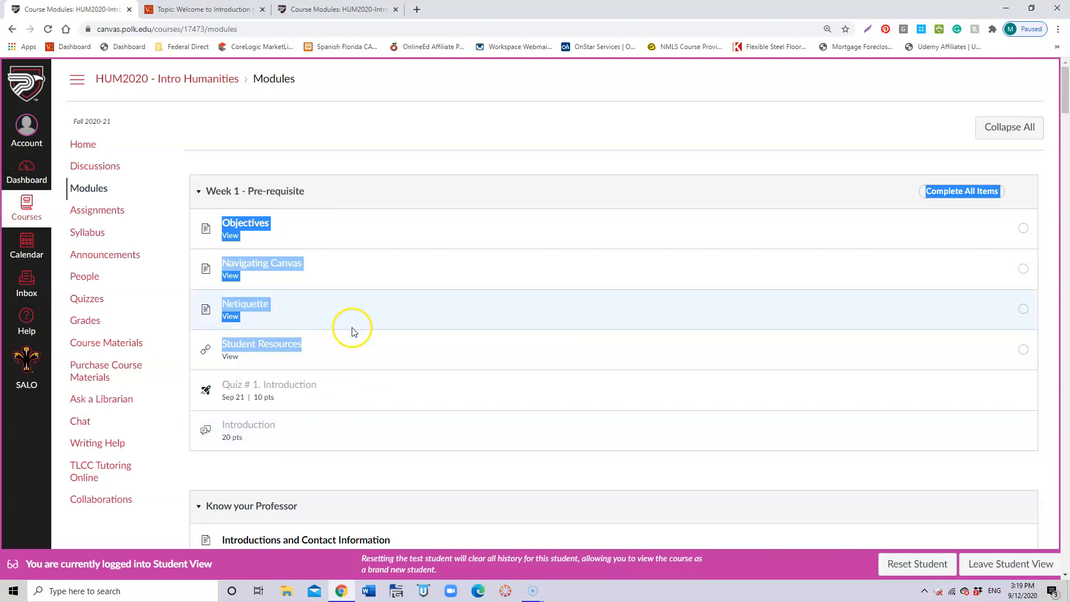
mouse_move(366, 356)
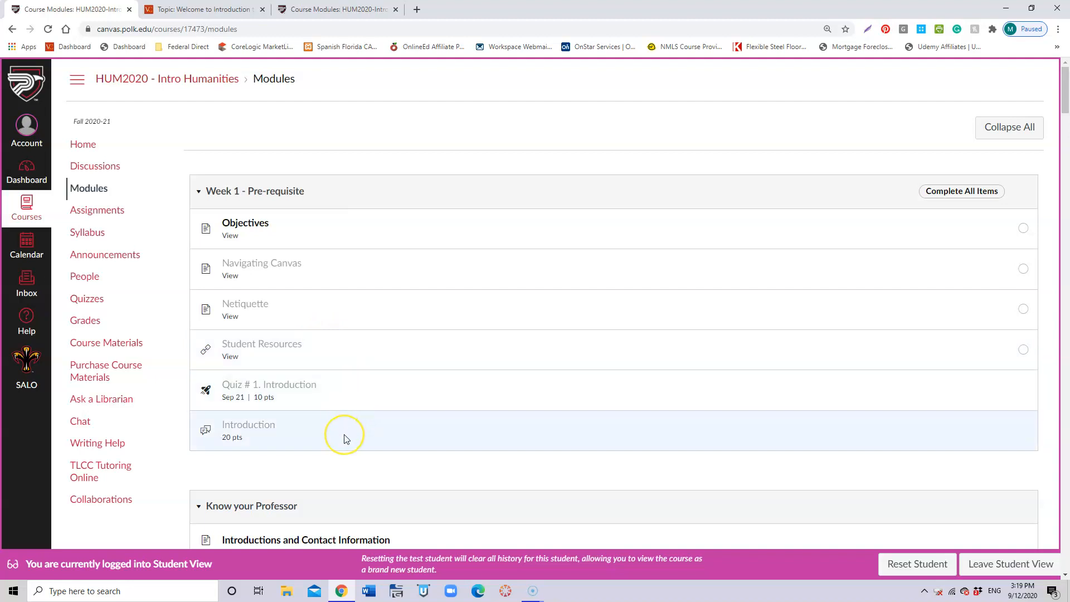
mouse_move(360, 397)
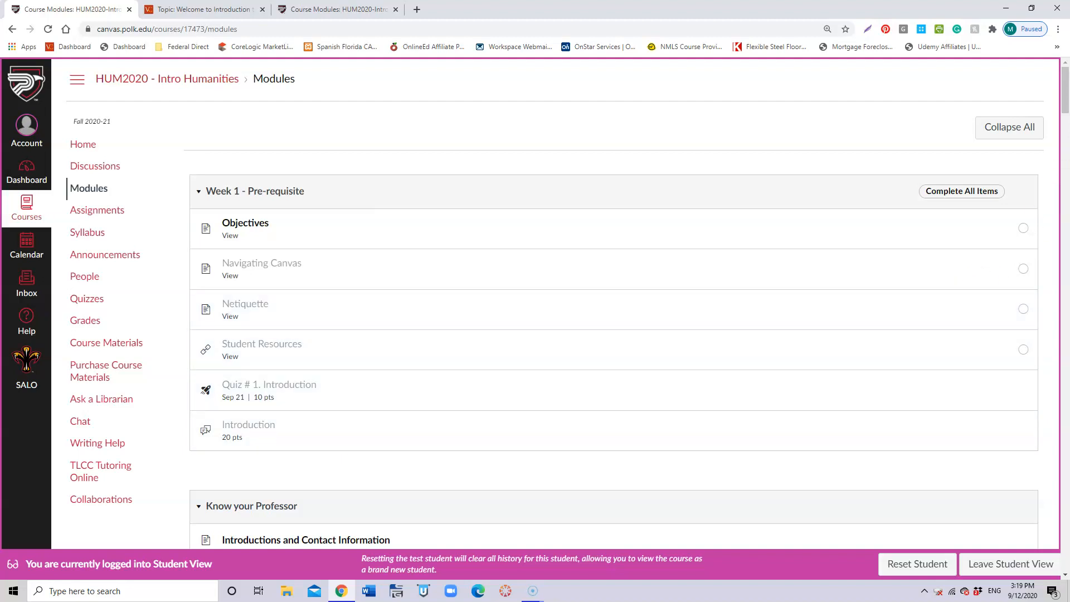
scroll(down, 3)
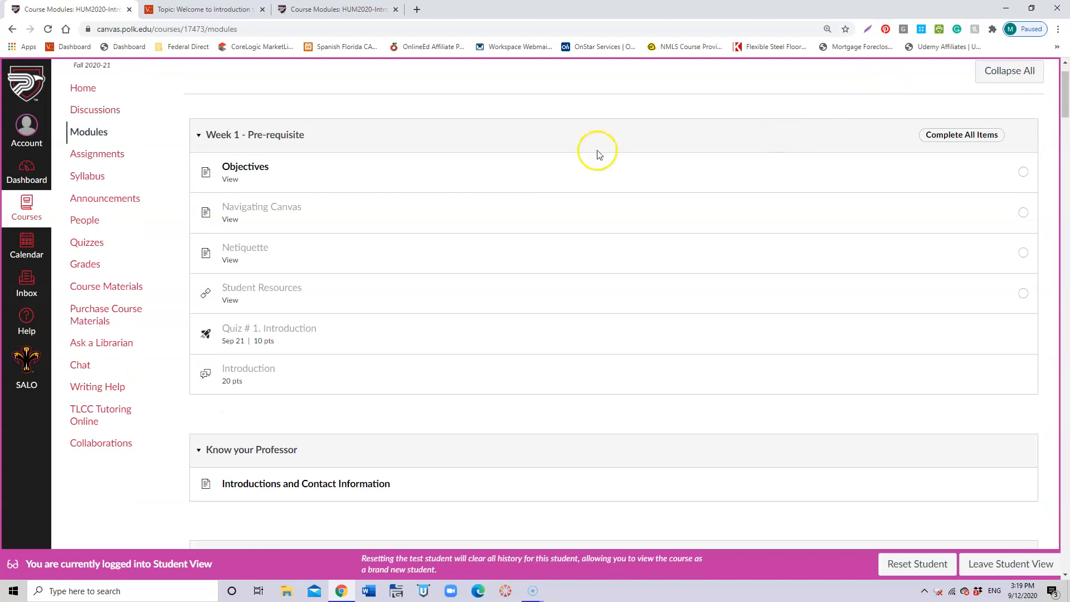
mouse_move(515, 460)
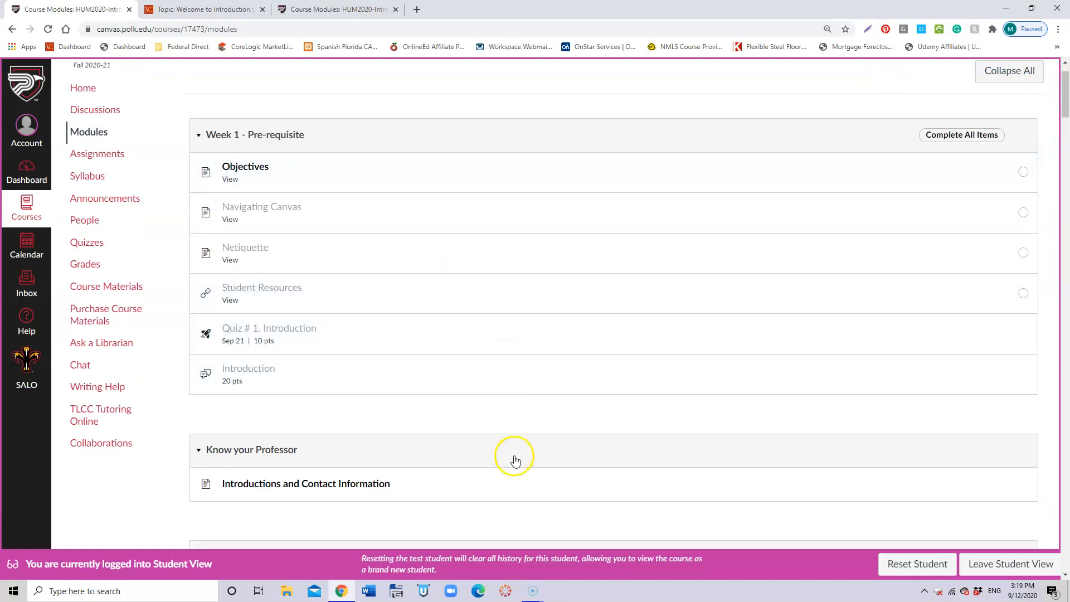
click(306, 483)
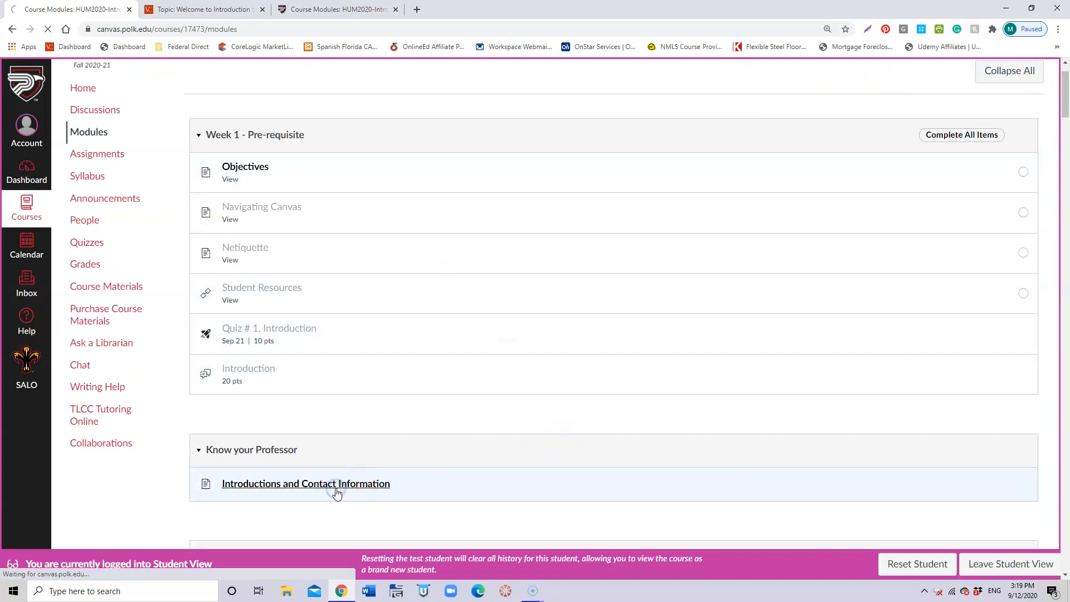
click(306, 482)
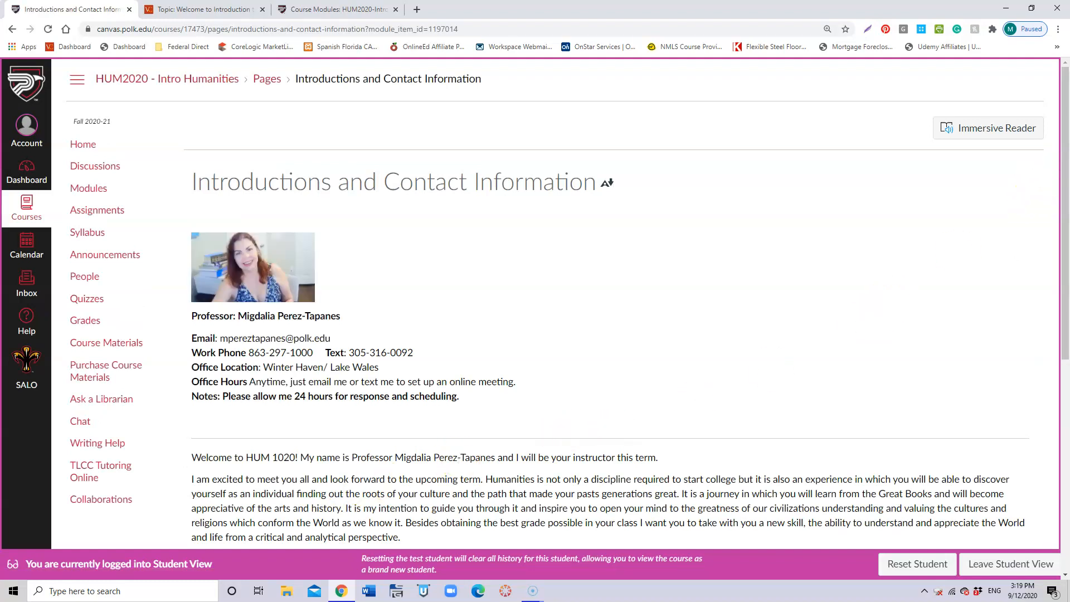
scroll(down, 3)
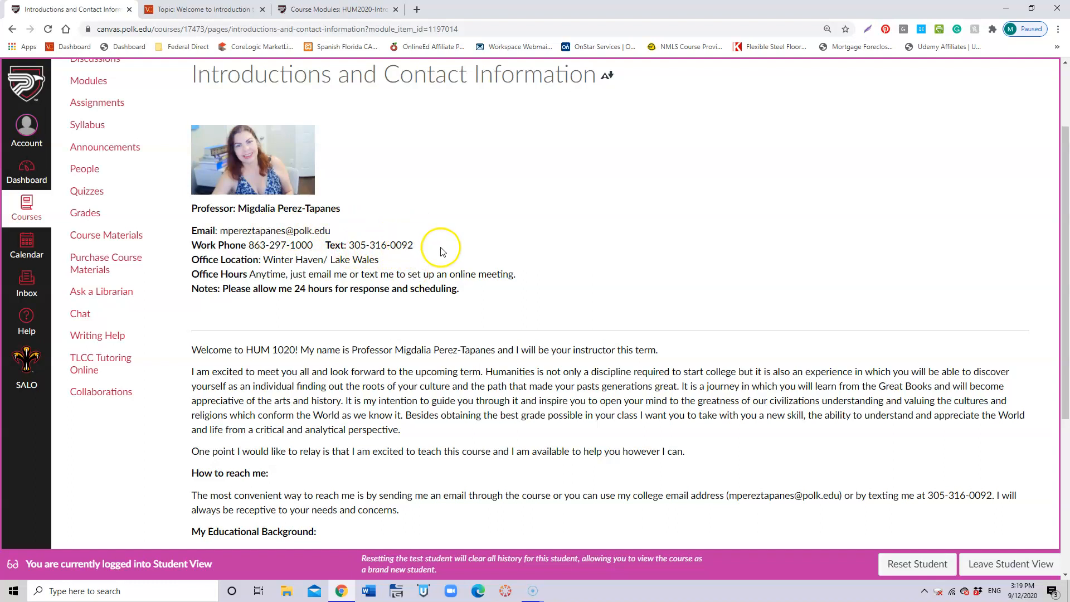
mouse_move(413, 249)
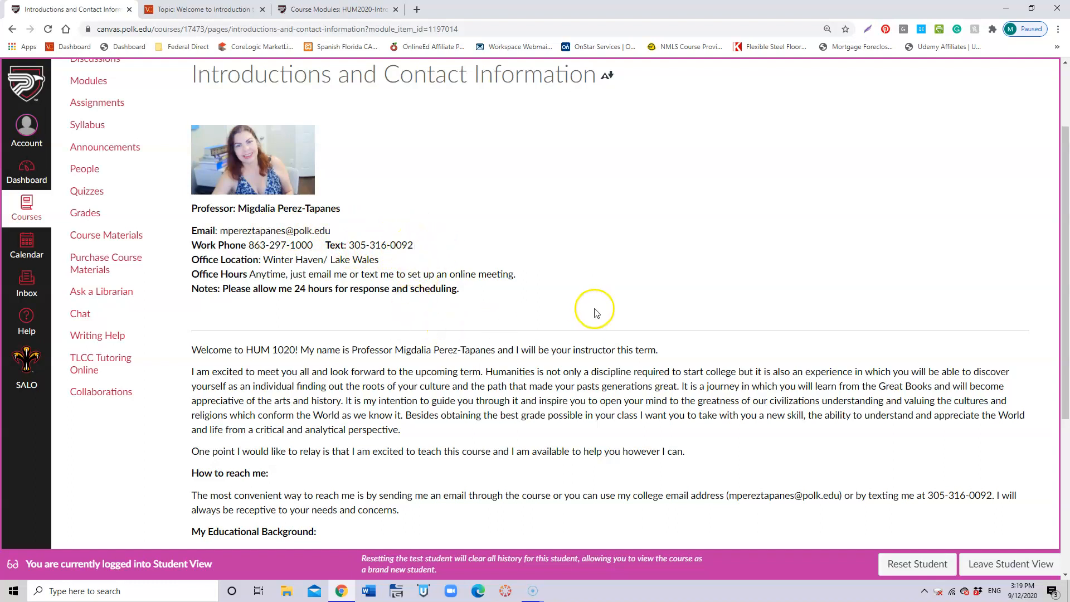
mouse_move(1062, 220)
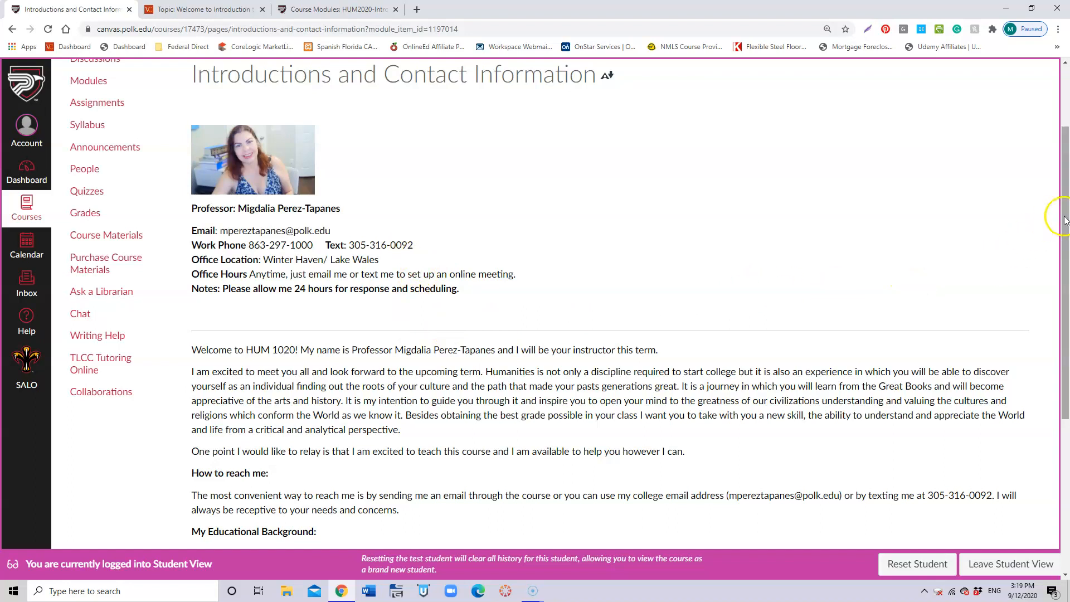
scroll(down, 3)
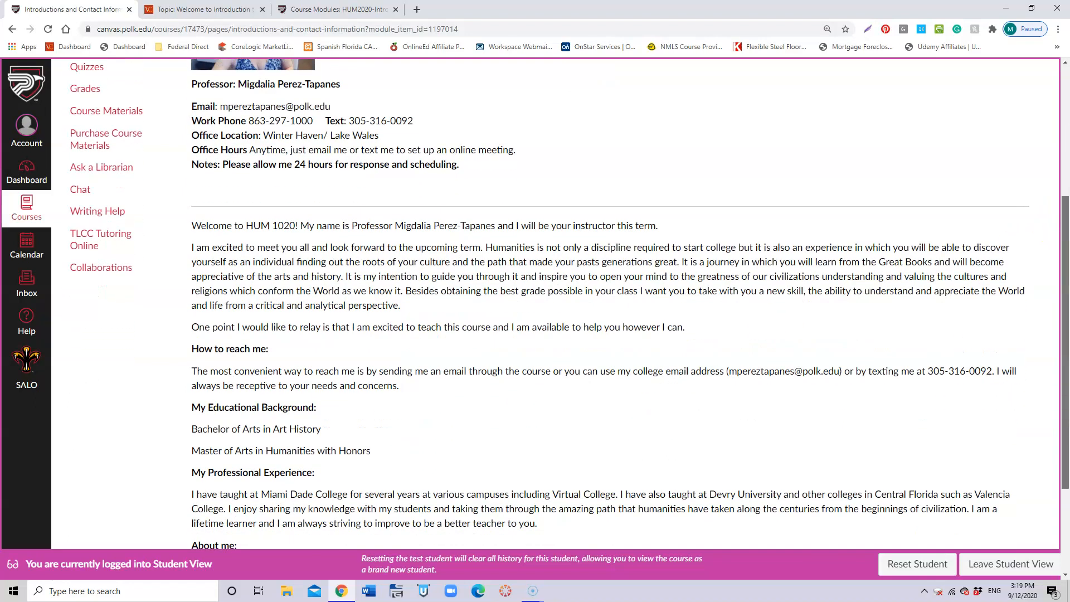
scroll(down, 3)
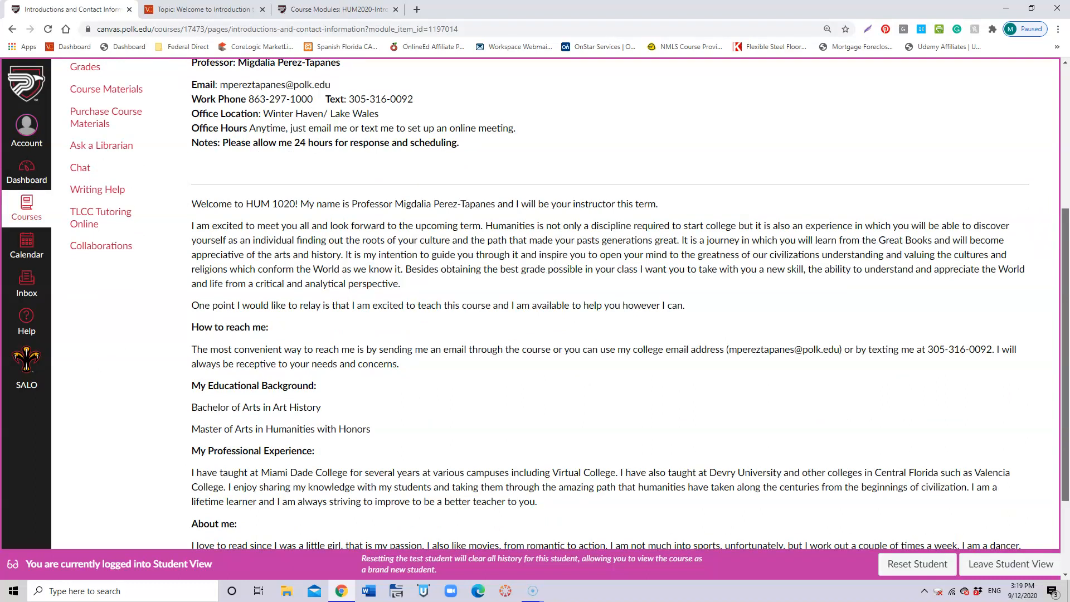
scroll(down, 3)
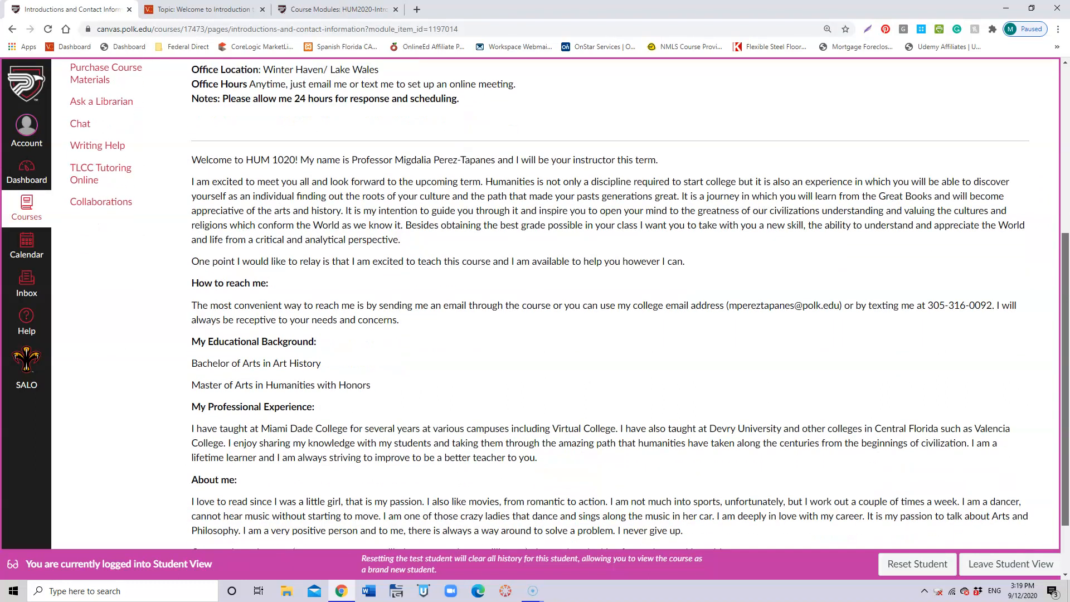
scroll(down, 3)
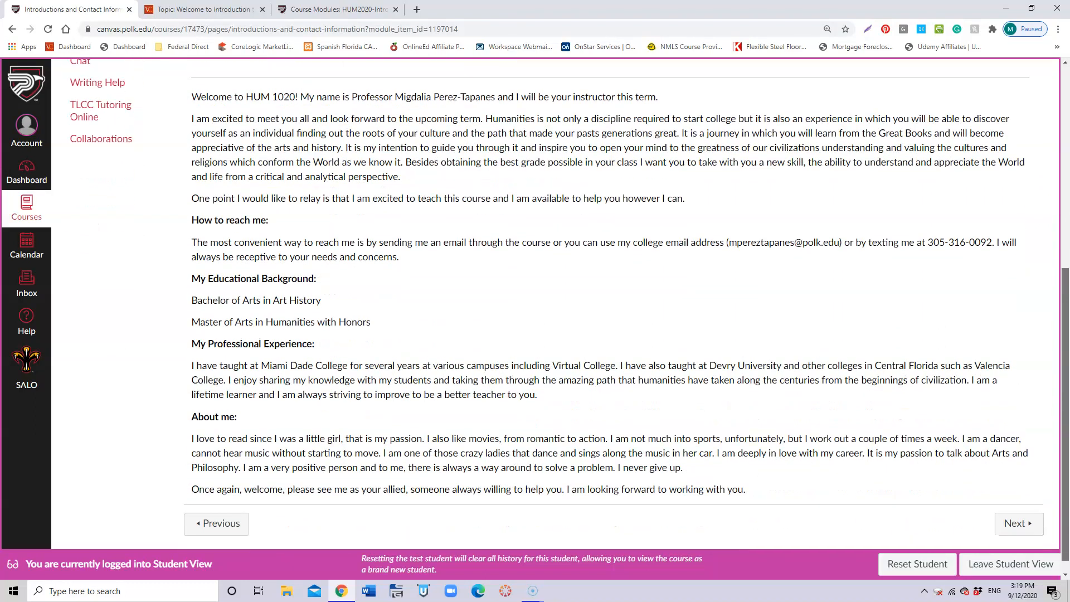
scroll(down, 3)
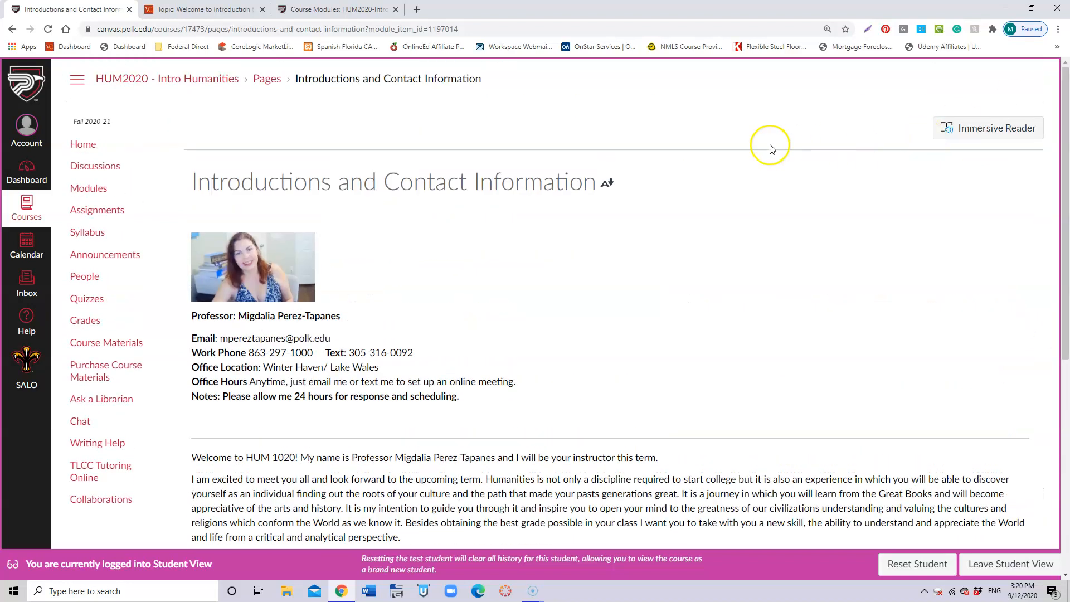
mouse_move(88, 188)
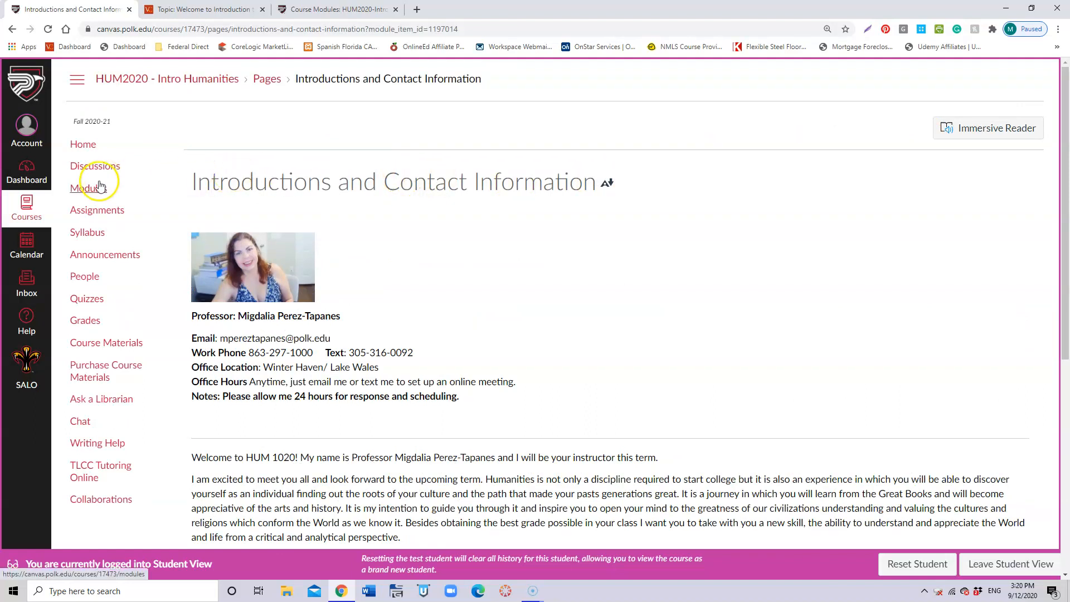
Step: Review Modules from Week 1's Ancient World items through Week 2 - Ancient Rome
click(90, 187)
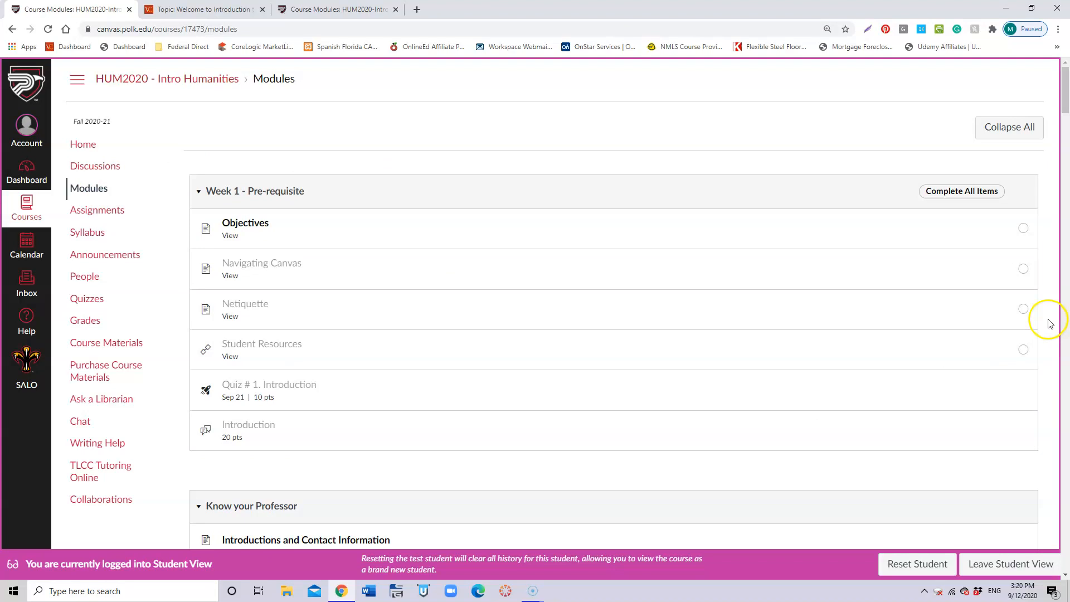
scroll(down, 3)
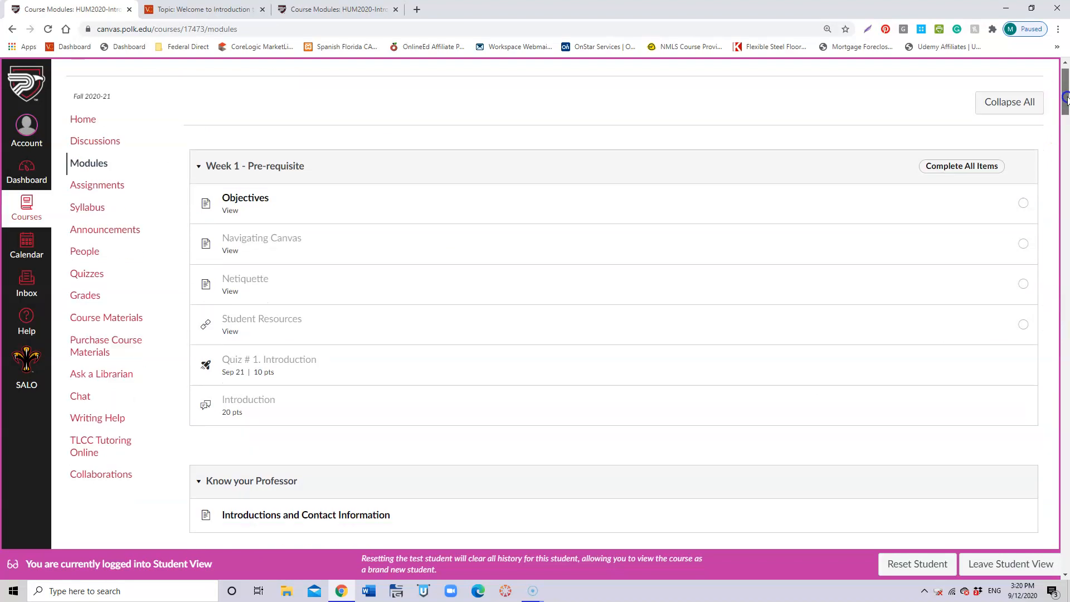
scroll(down, 3)
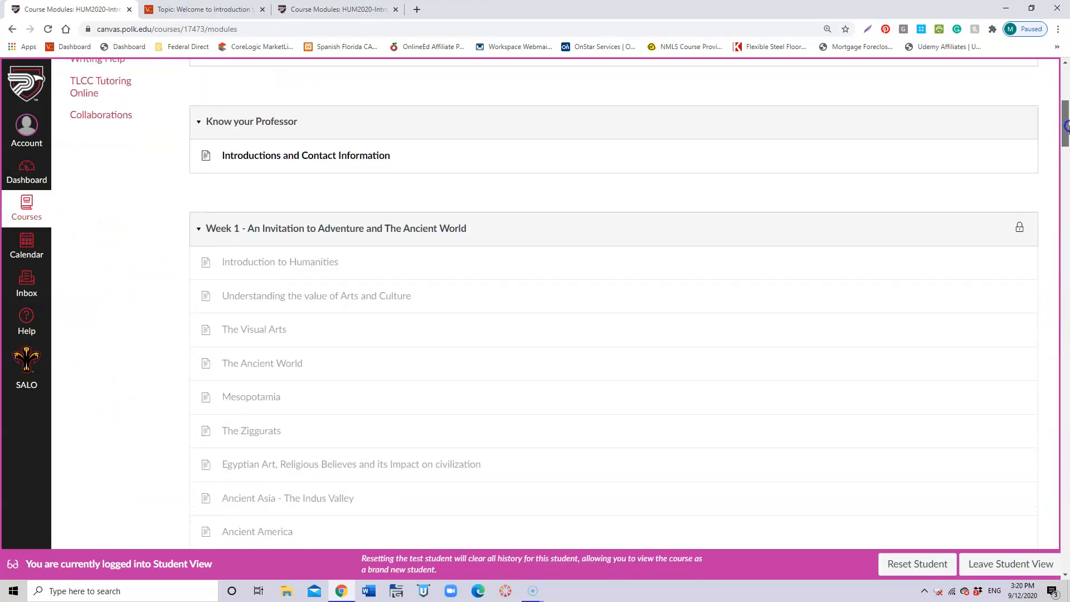
scroll(down, 3)
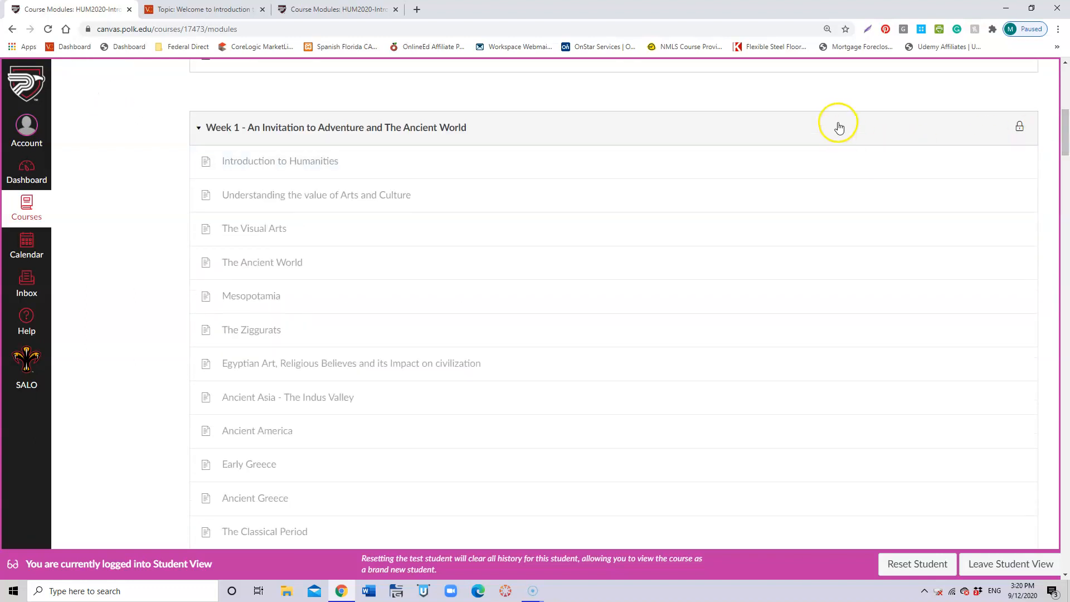
mouse_move(1062, 143)
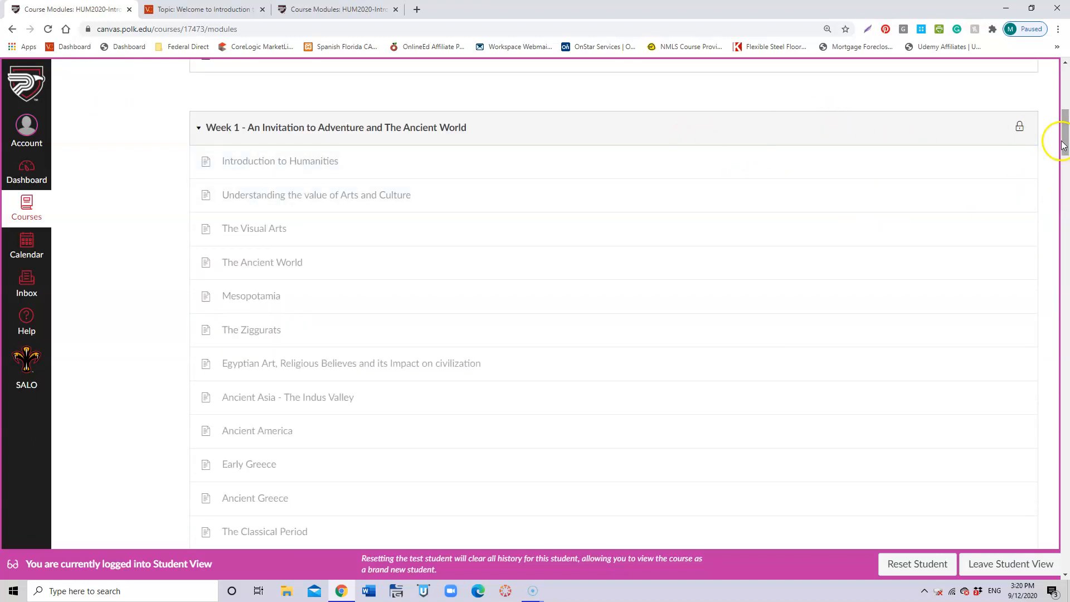
scroll(down, 3)
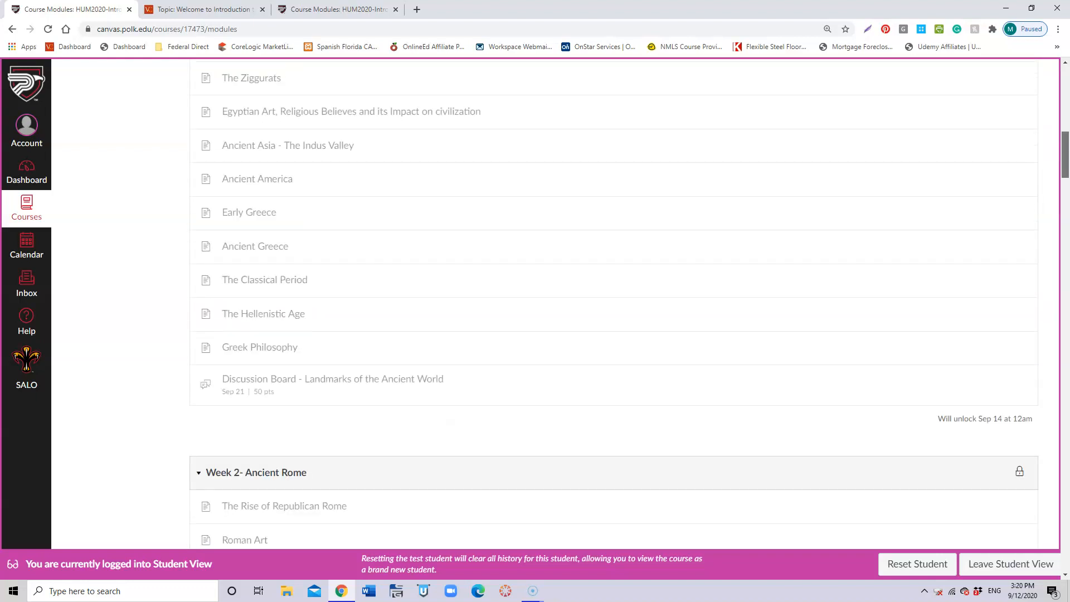
scroll(up, 3)
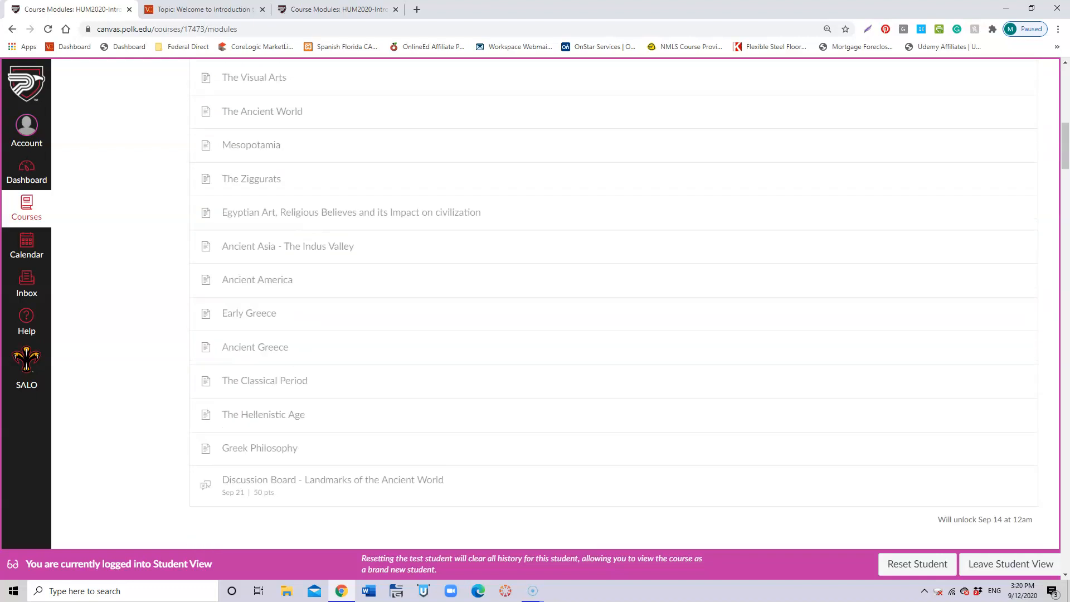
mouse_move(900, 494)
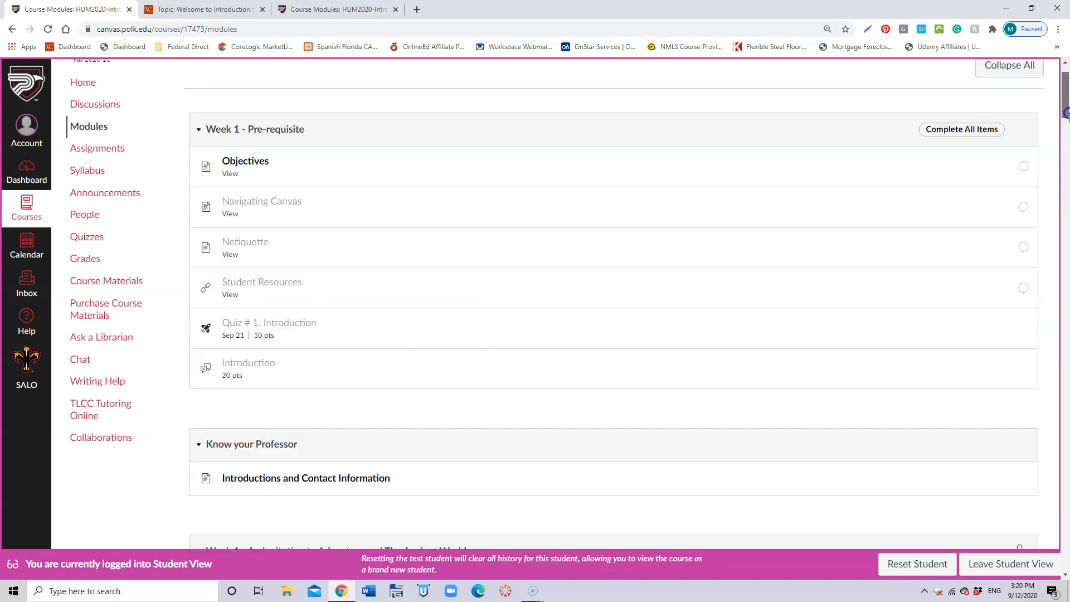
scroll(down, 3)
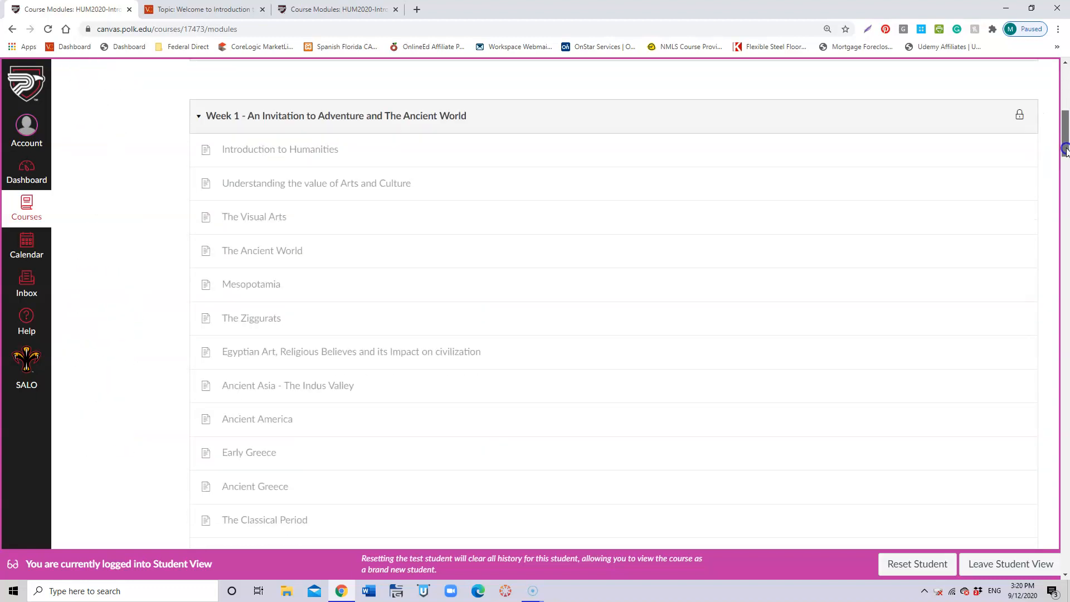
scroll(down, 3)
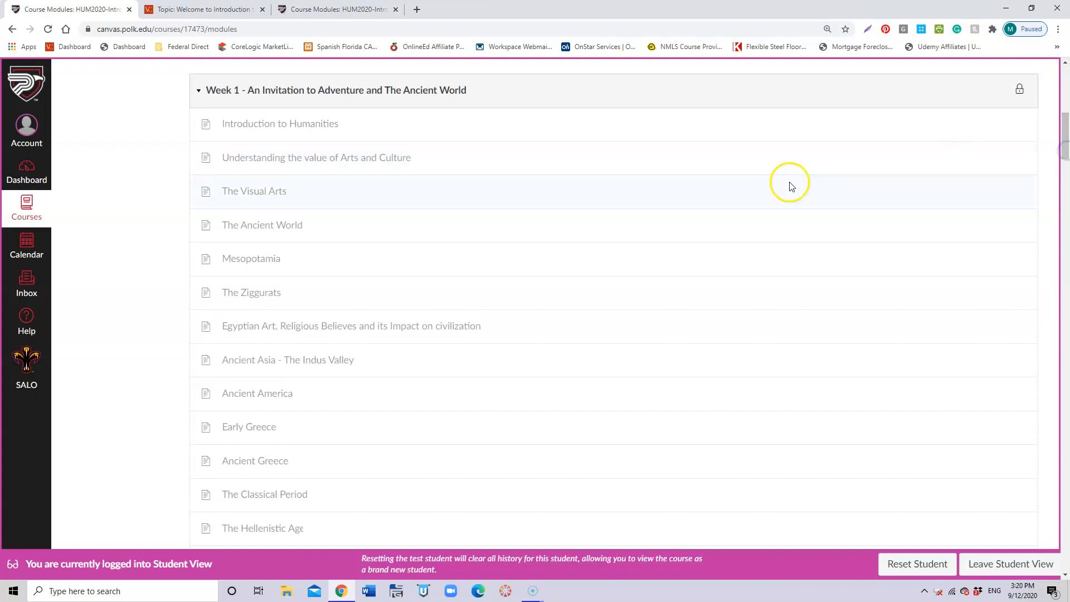
mouse_move(347, 186)
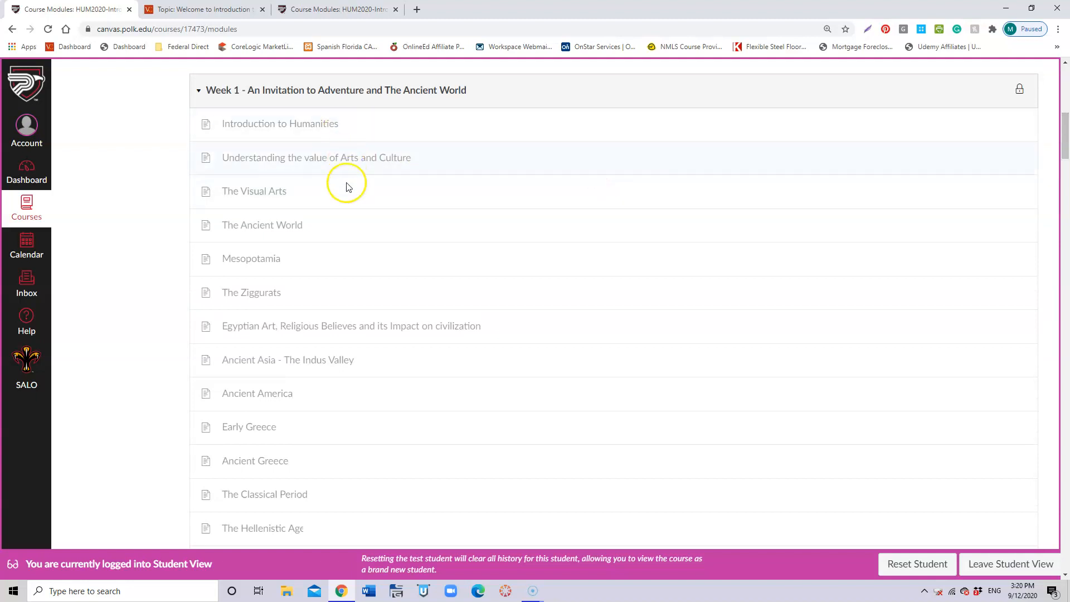
mouse_move(335, 279)
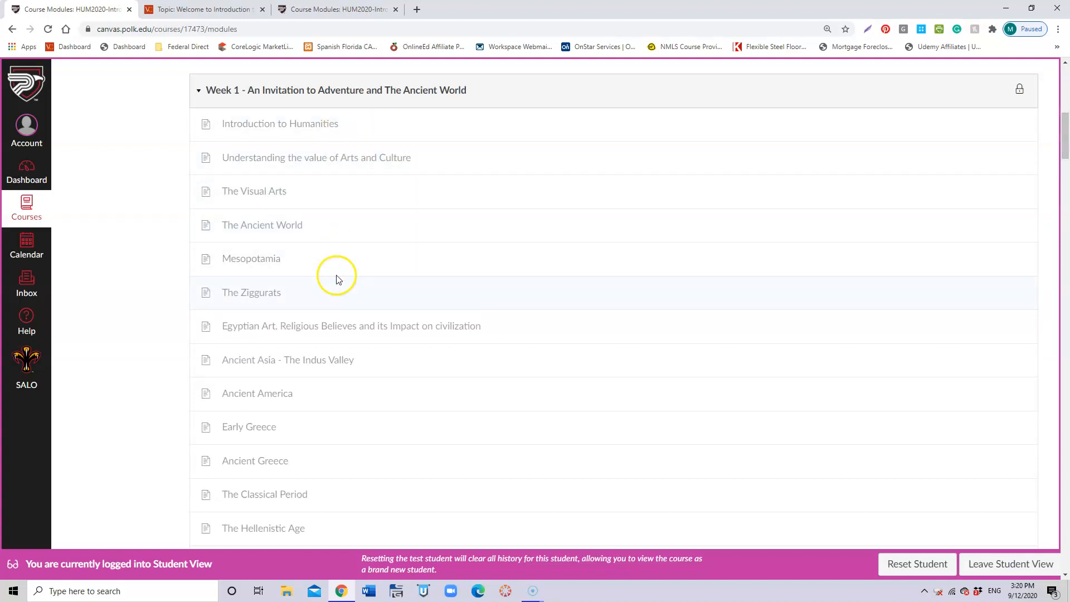
mouse_move(344, 198)
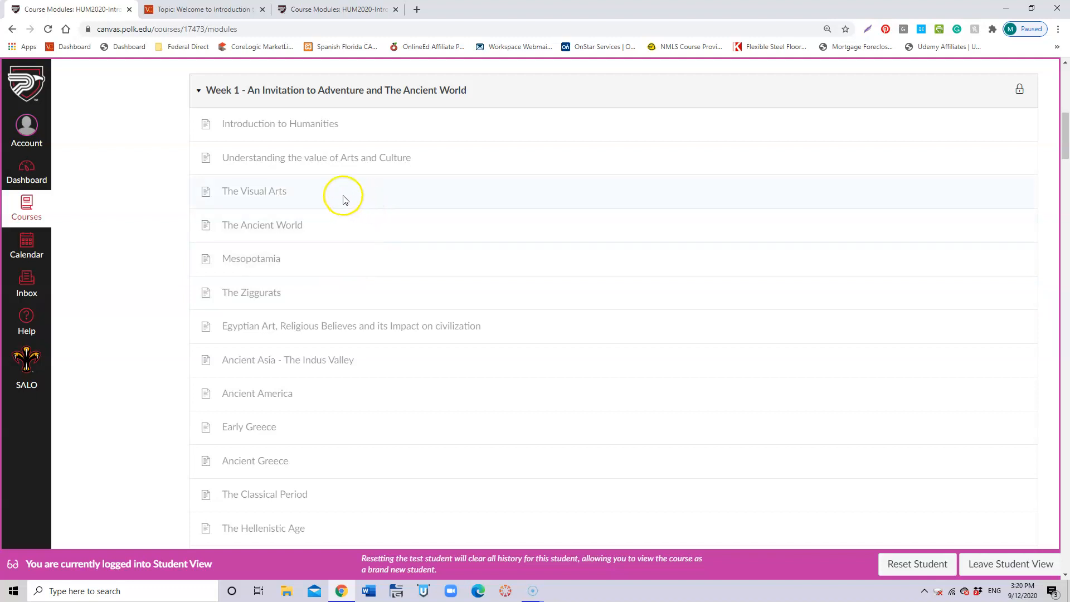
mouse_move(312, 350)
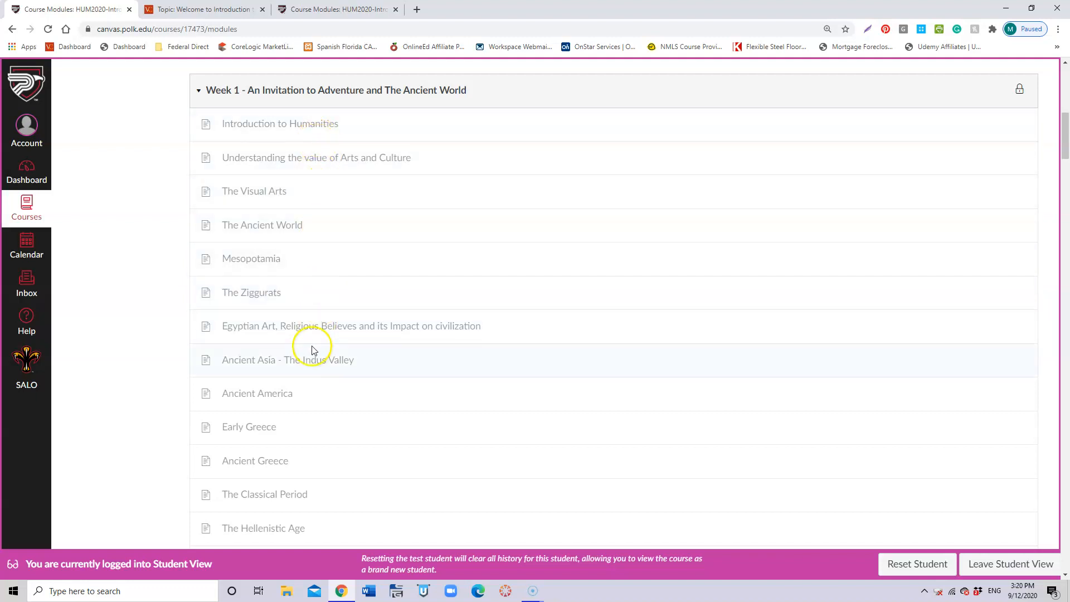
mouse_move(321, 502)
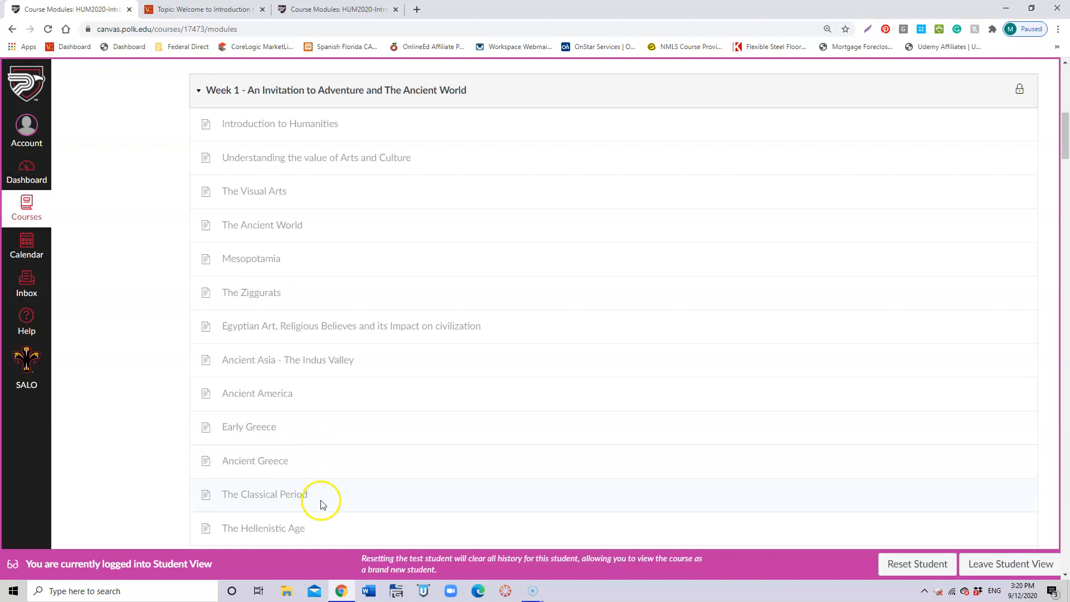
mouse_move(989, 178)
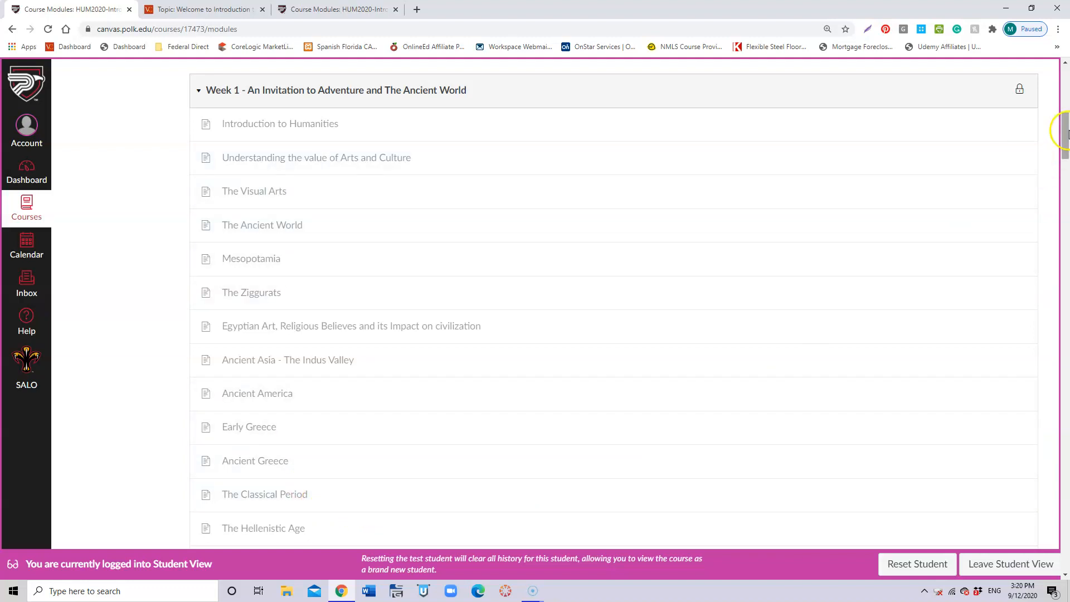
scroll(down, 3)
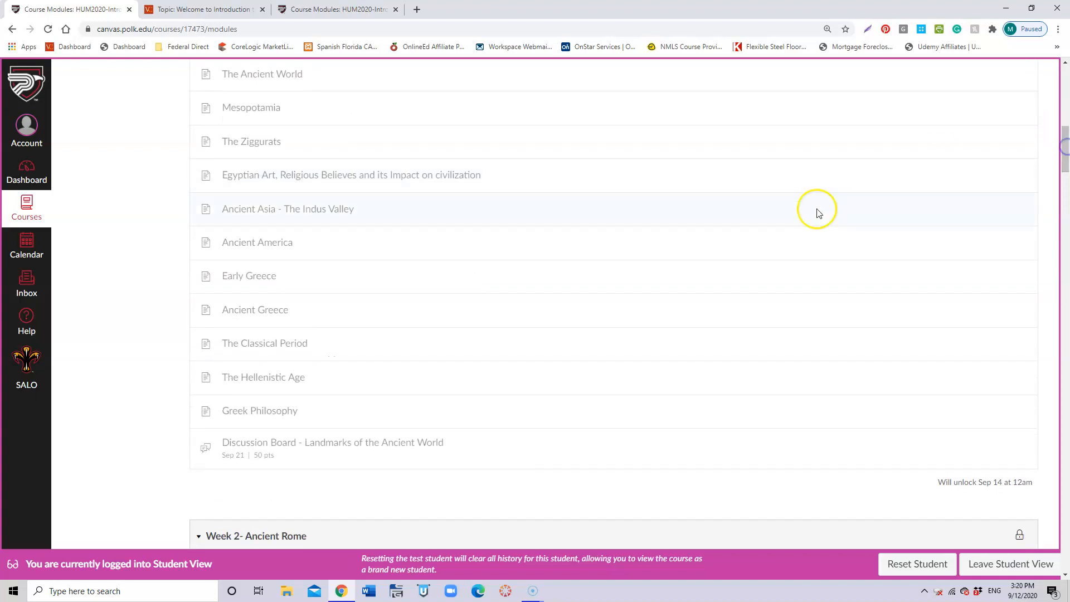
mouse_move(469, 451)
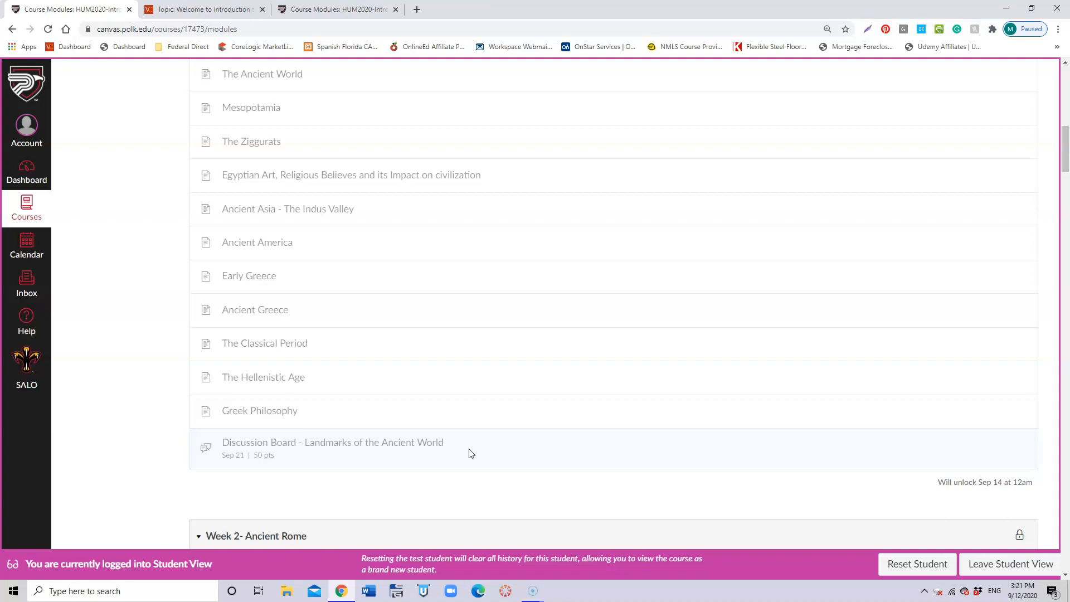
mouse_move(768, 251)
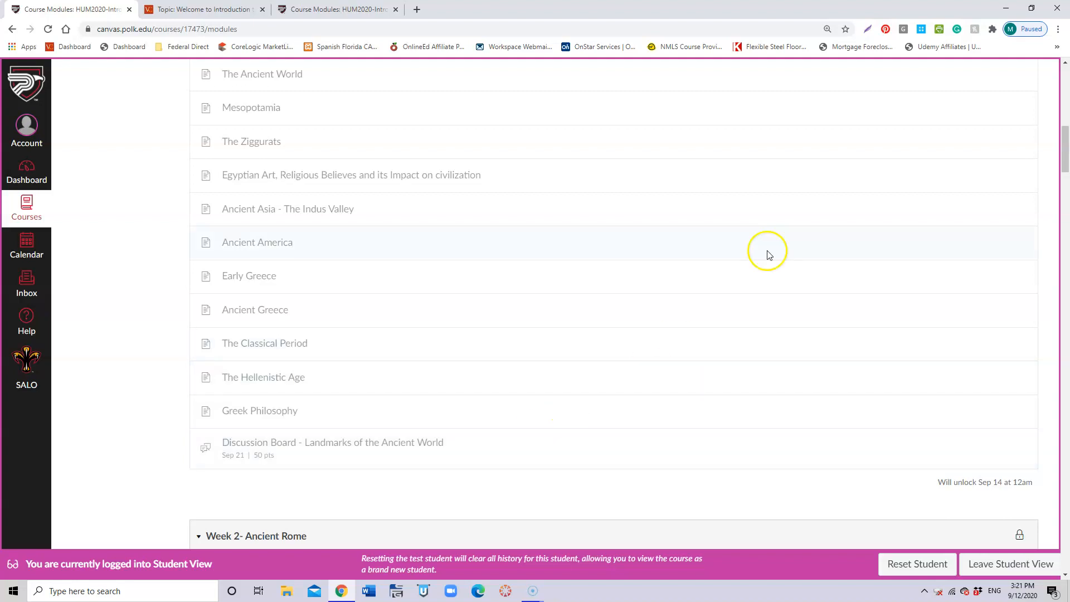
mouse_move(1045, 239)
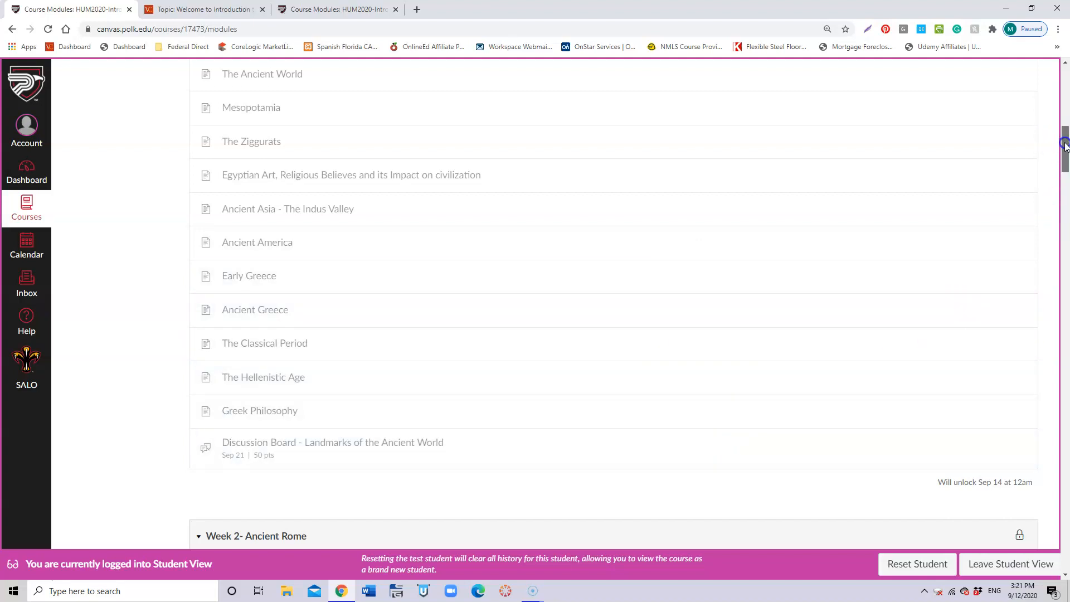
scroll(down, 3)
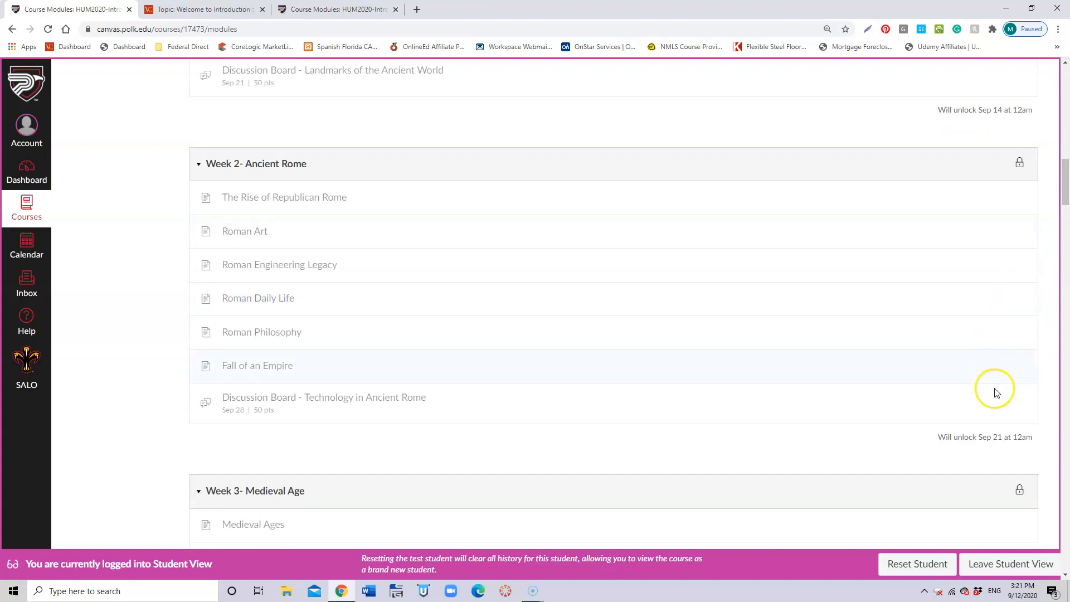
mouse_move(667, 277)
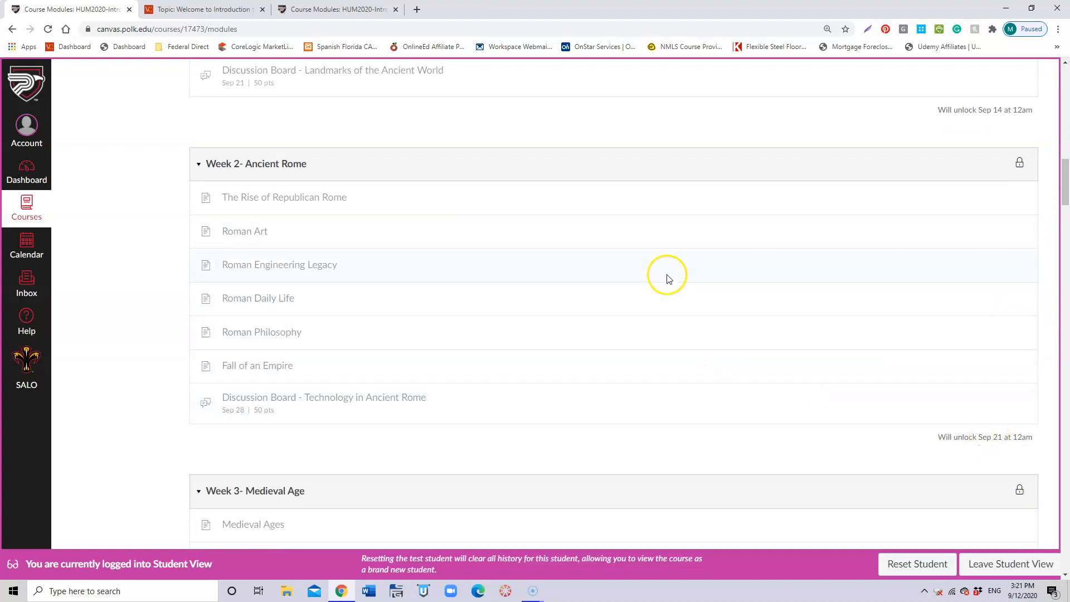
mouse_move(498, 422)
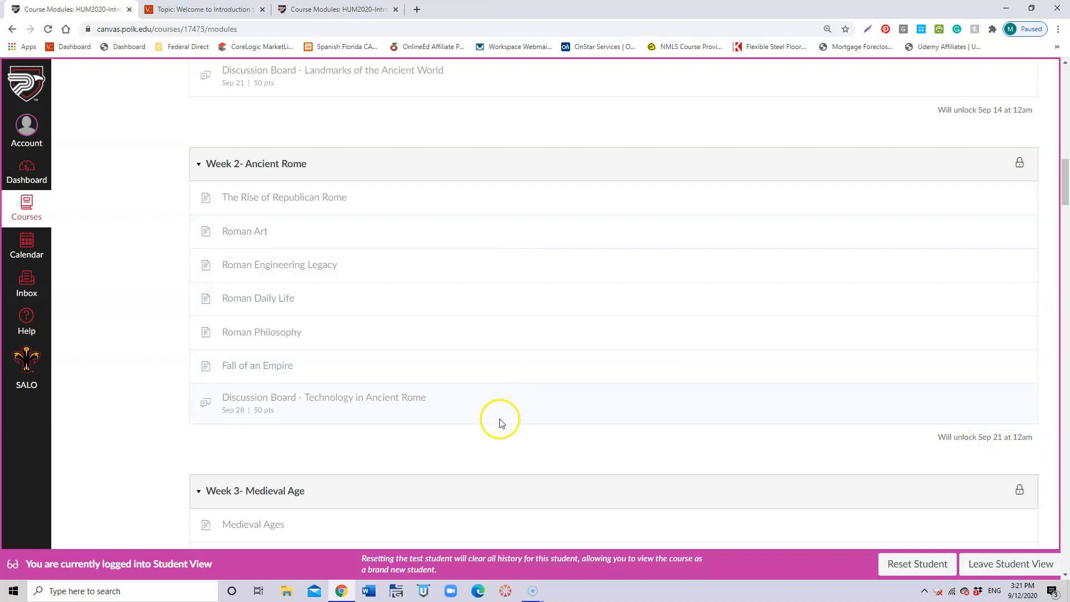
mouse_move(709, 391)
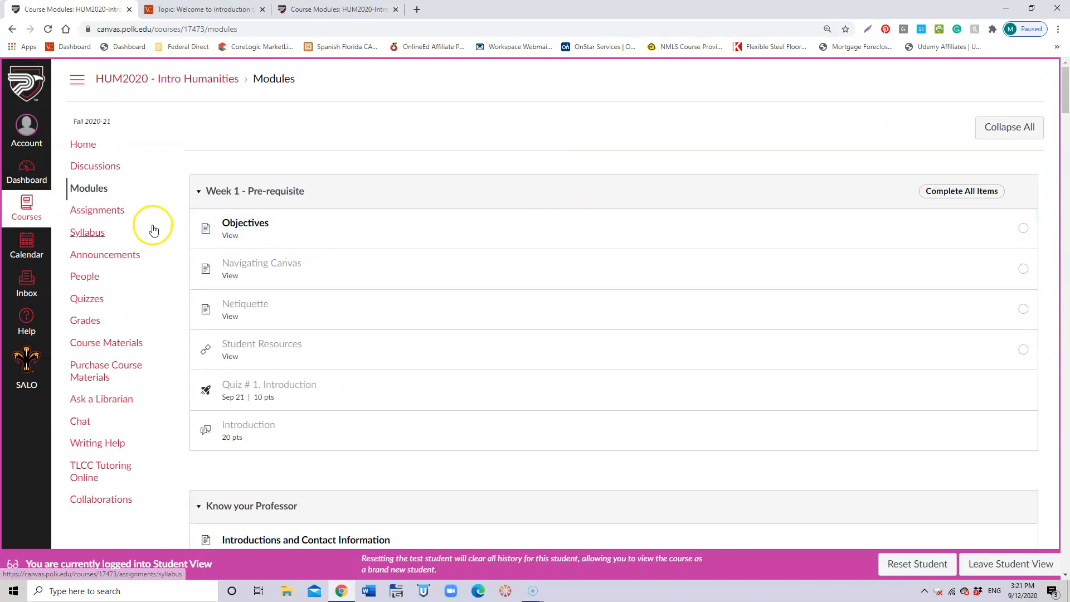
Step: View the Assignments list of upcoming quizzes and discussions, then go to the Syllabus
click(97, 210)
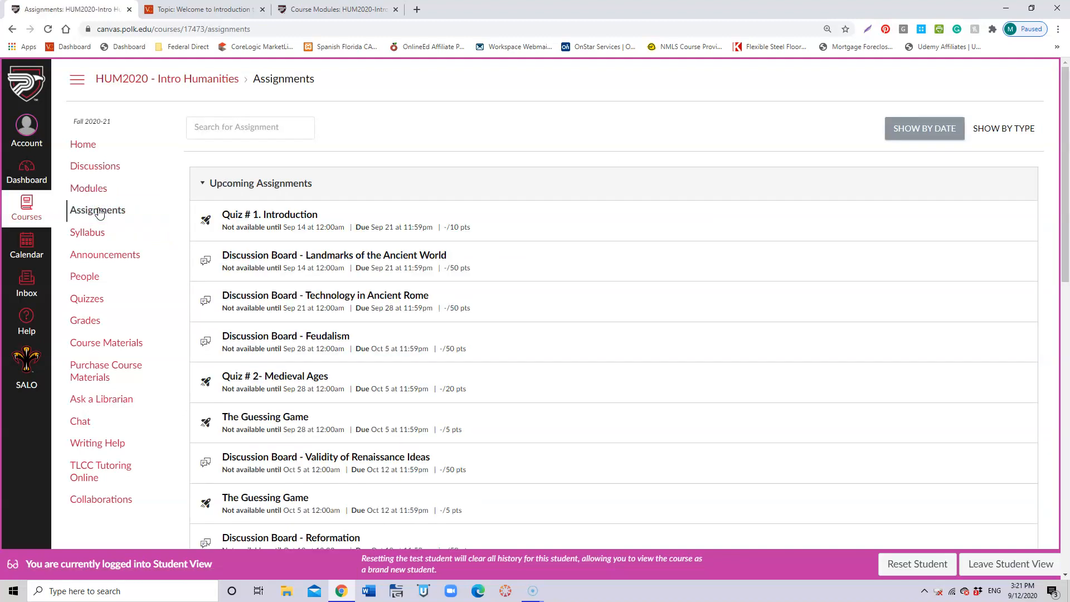
mouse_move(354, 499)
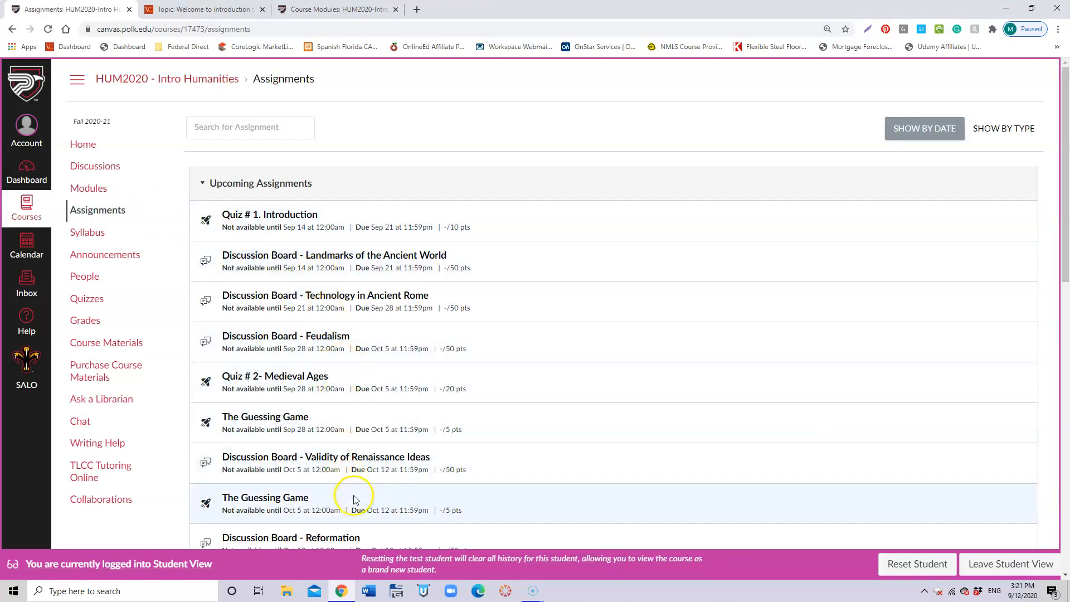
mouse_move(392, 338)
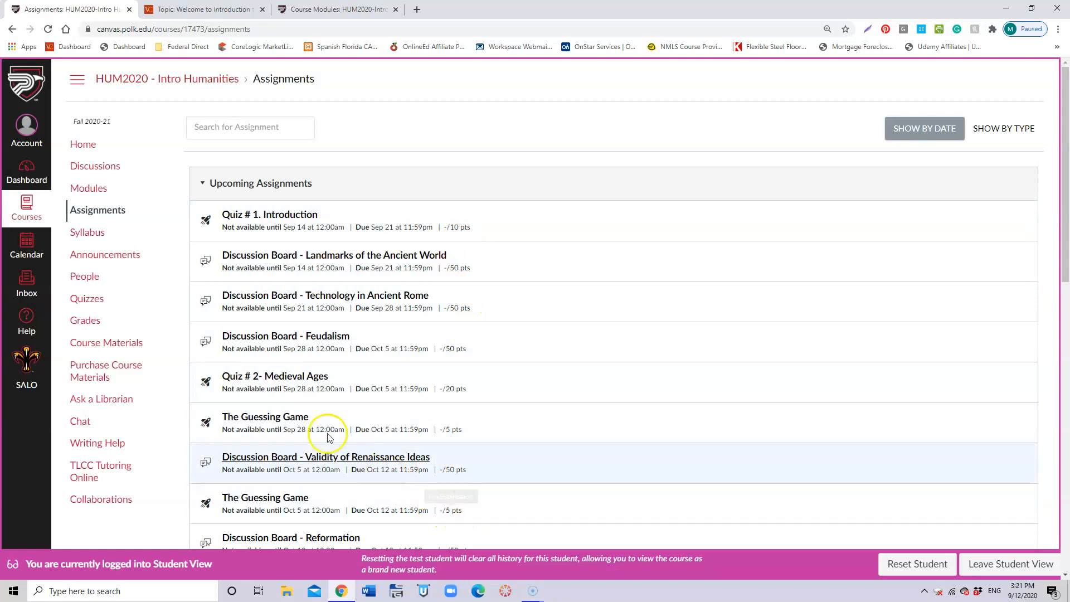
click(87, 232)
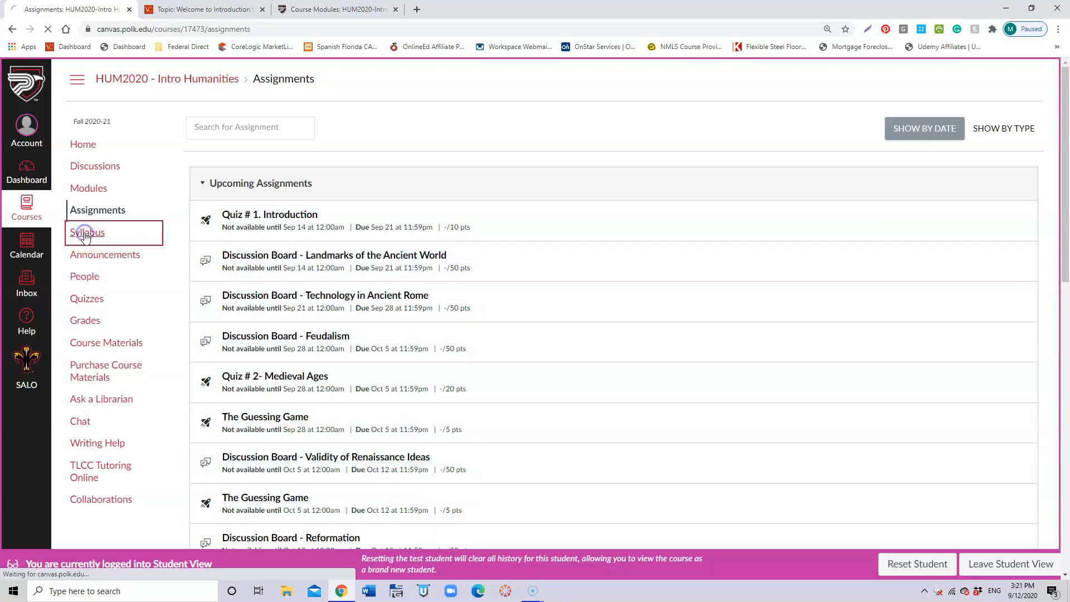
Step: Review the Syllabus course summary, then view Announcements with the Welcome to Humanities 2020! post
click(87, 232)
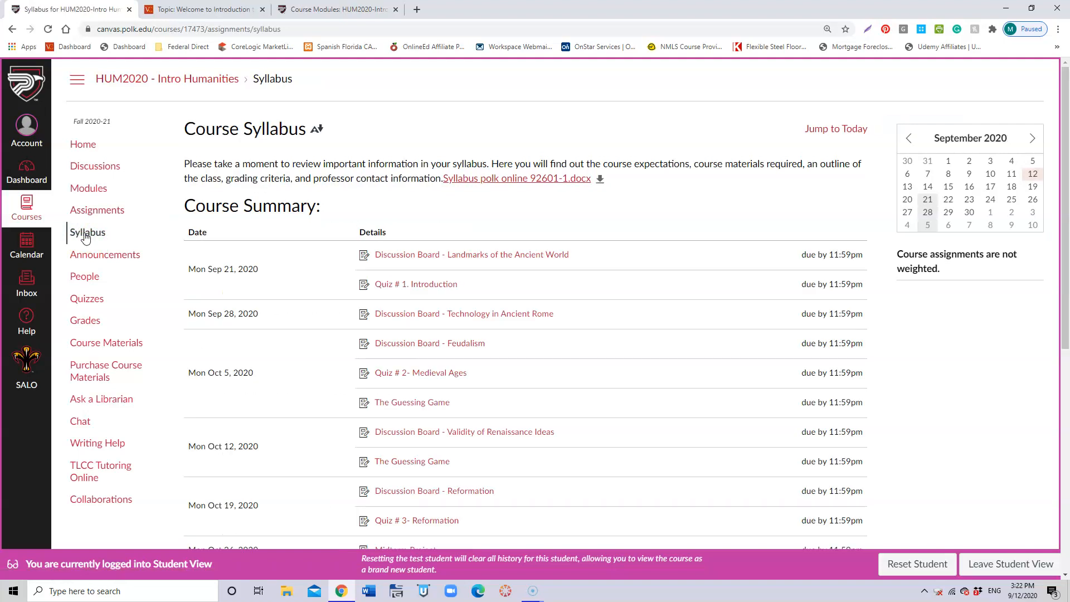
mouse_move(316, 391)
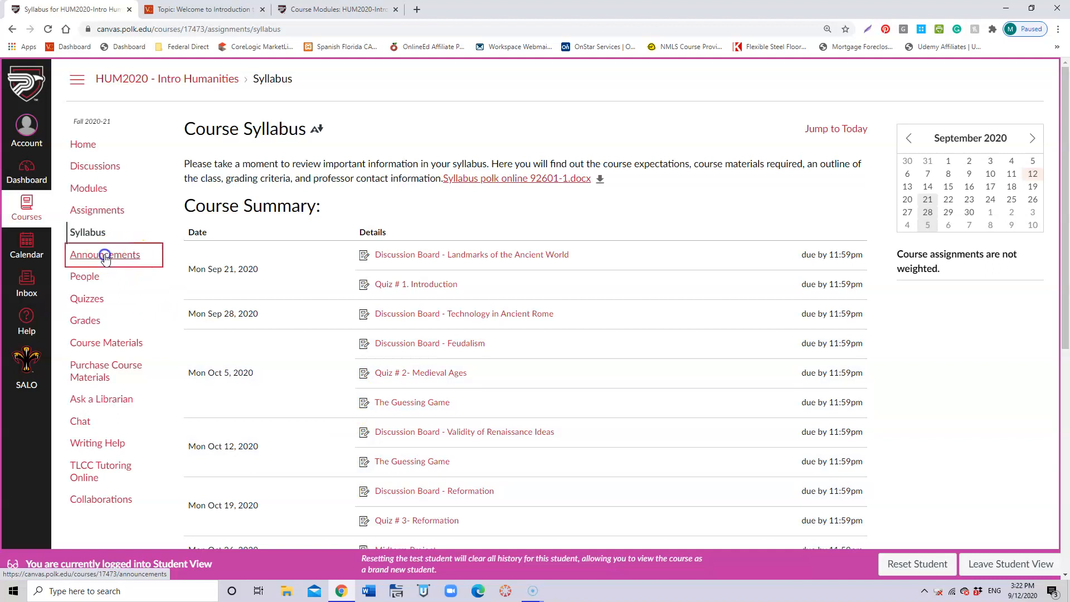
click(104, 255)
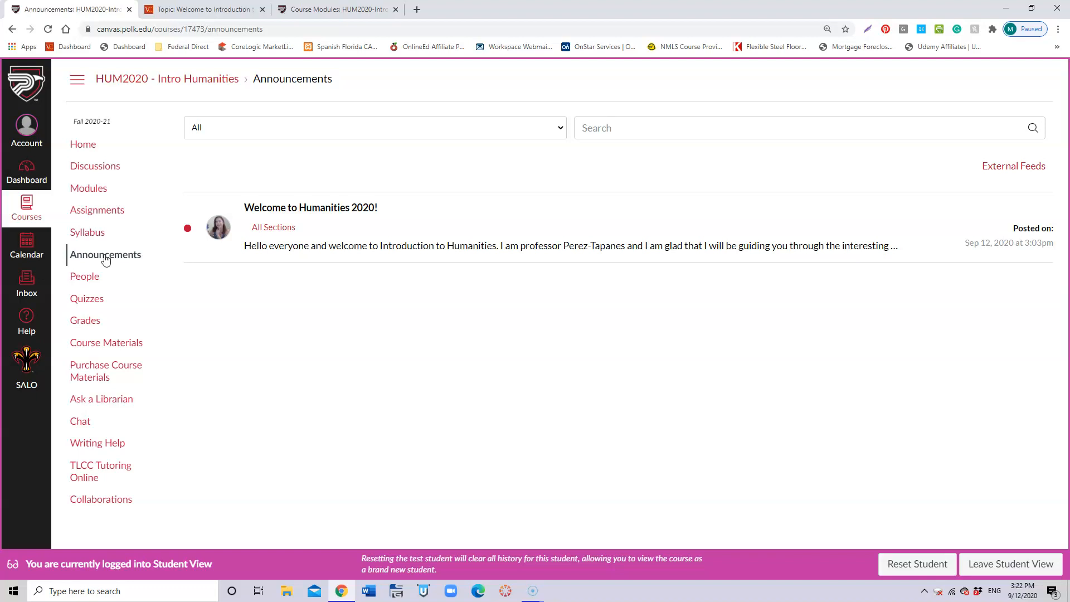
Step: Browse the People roster and Quizzes list, ending on the Test Student's Grades page
click(85, 276)
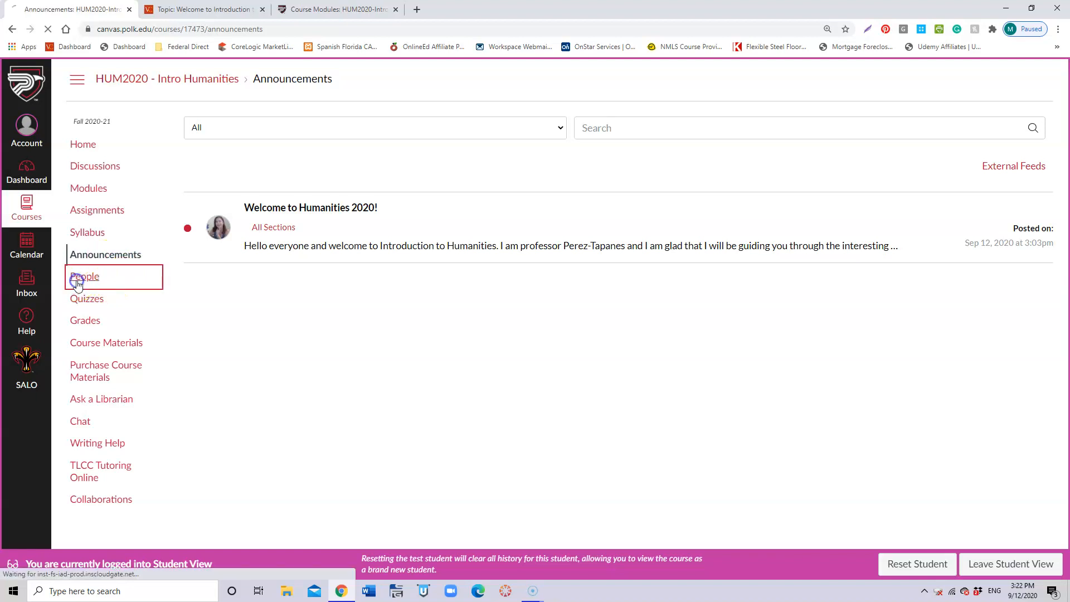
click(85, 275)
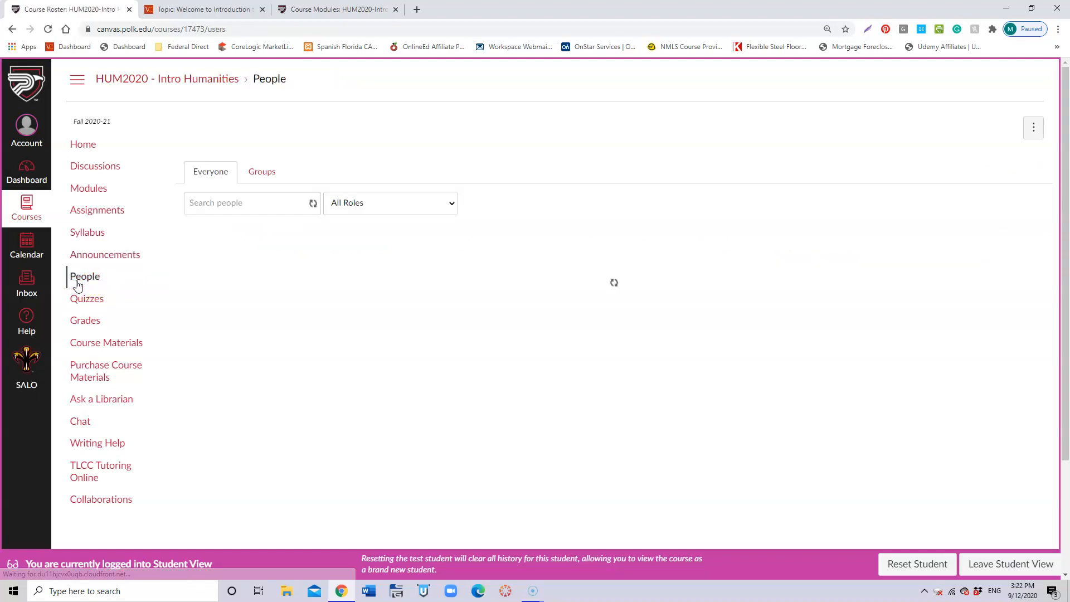
click(84, 275)
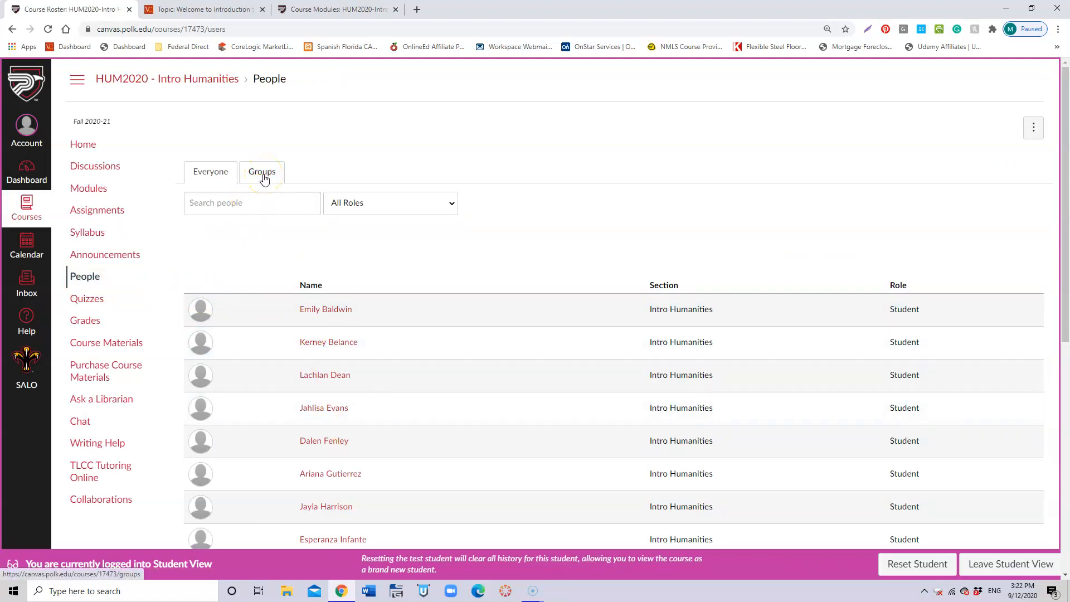
click(87, 299)
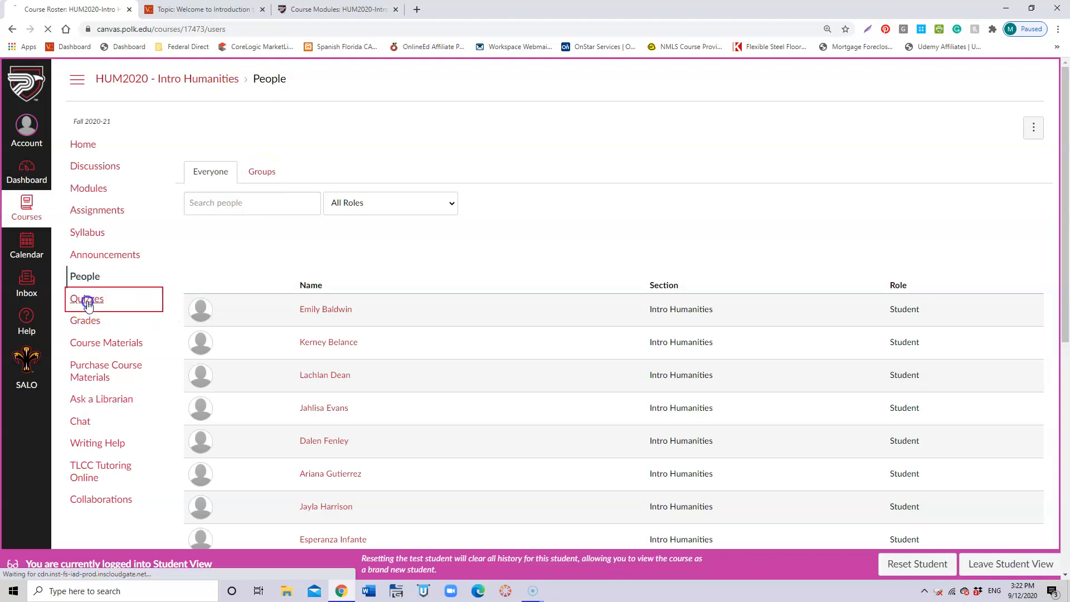
click(87, 299)
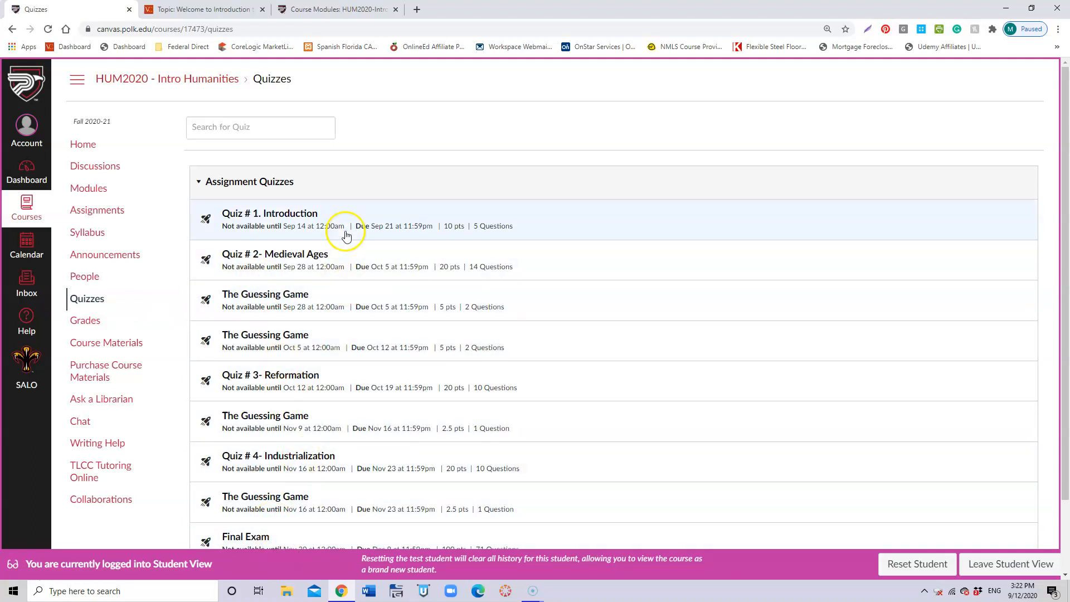
mouse_move(303, 285)
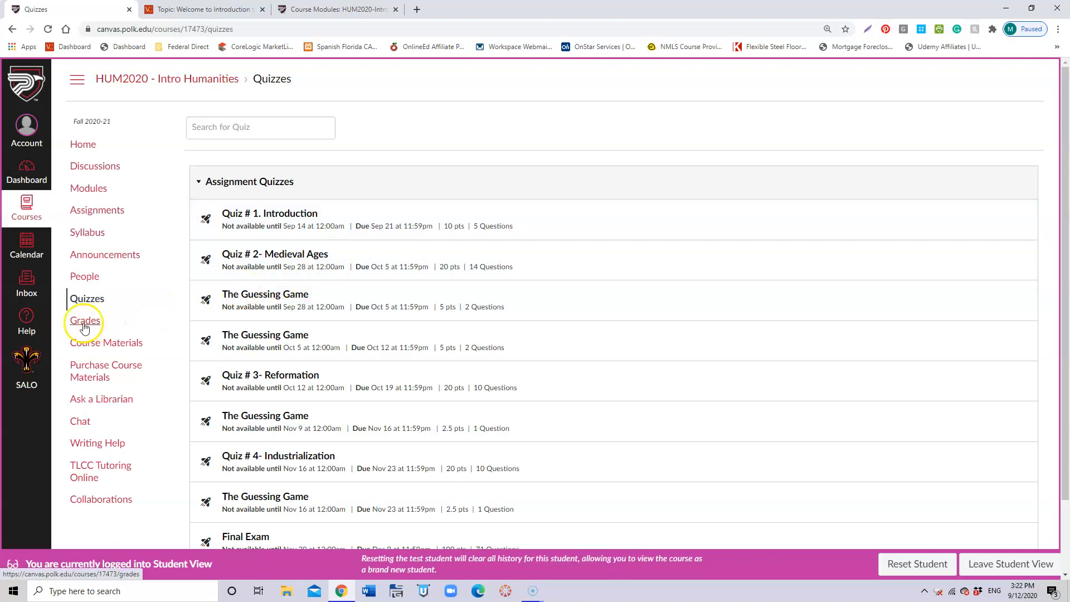
click(85, 321)
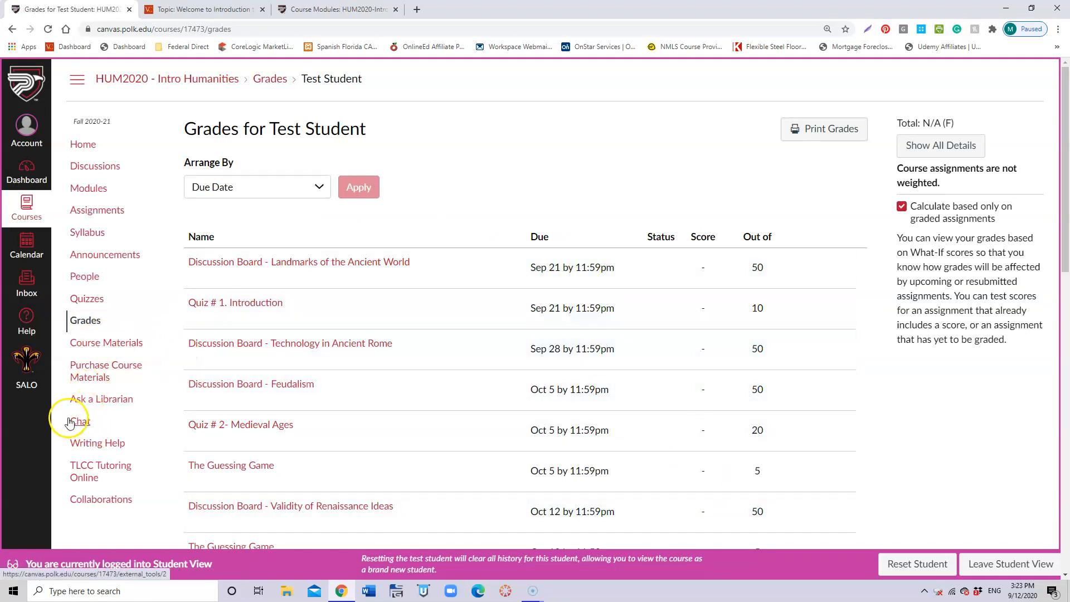
Step: Go to Course Chat and switch on New message alerts
click(79, 421)
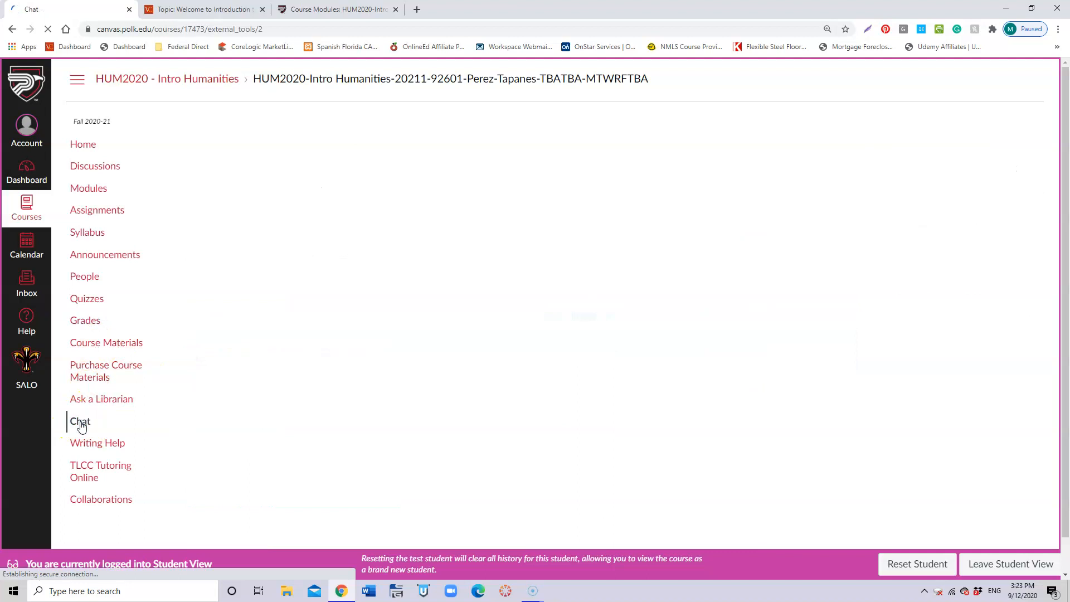
click(80, 421)
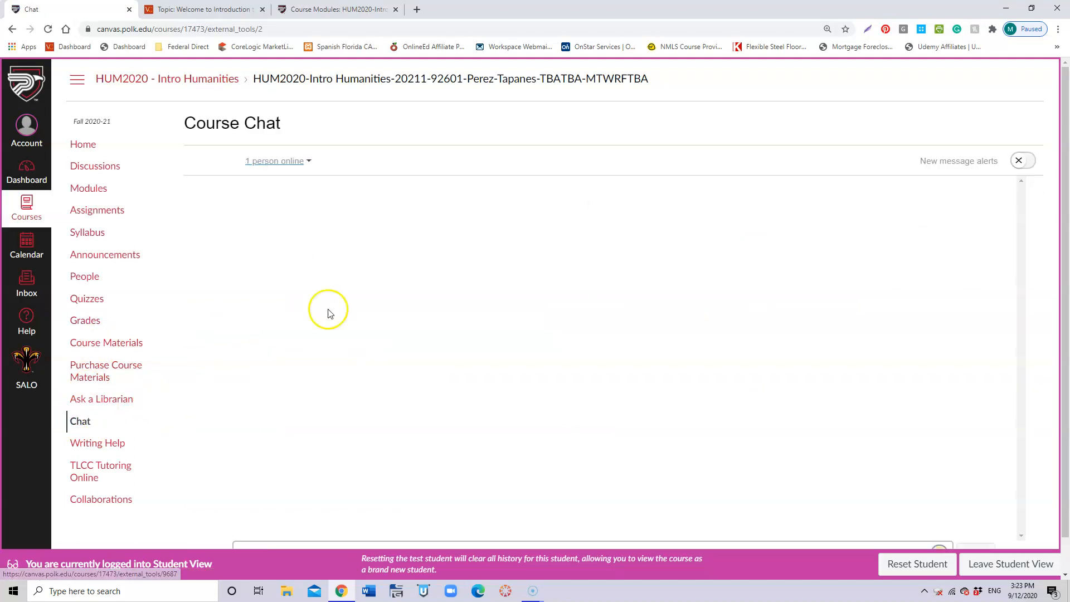
mouse_move(392, 306)
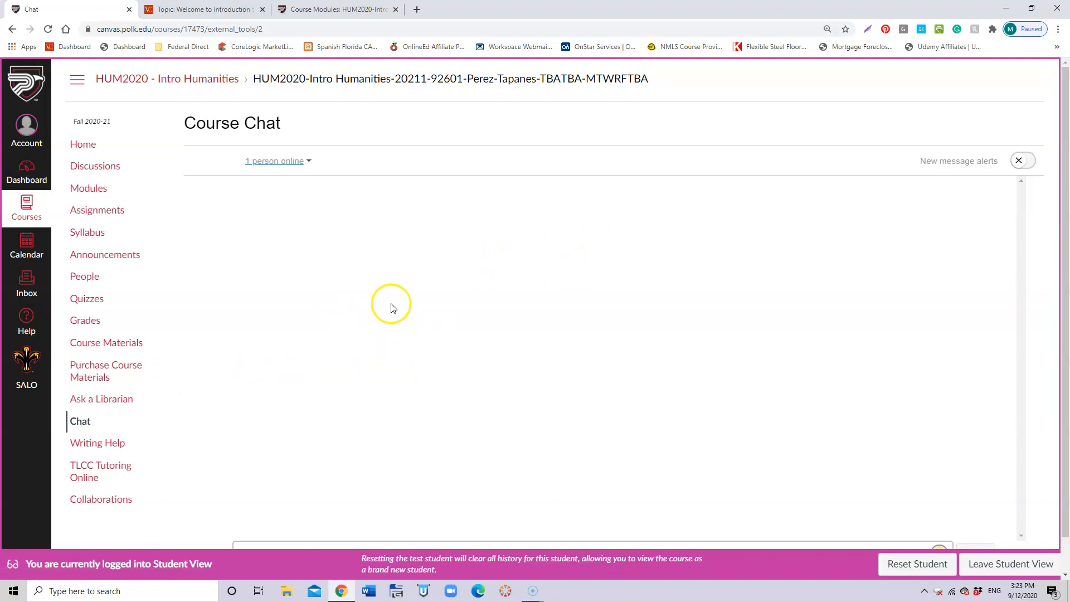
mouse_move(1039, 160)
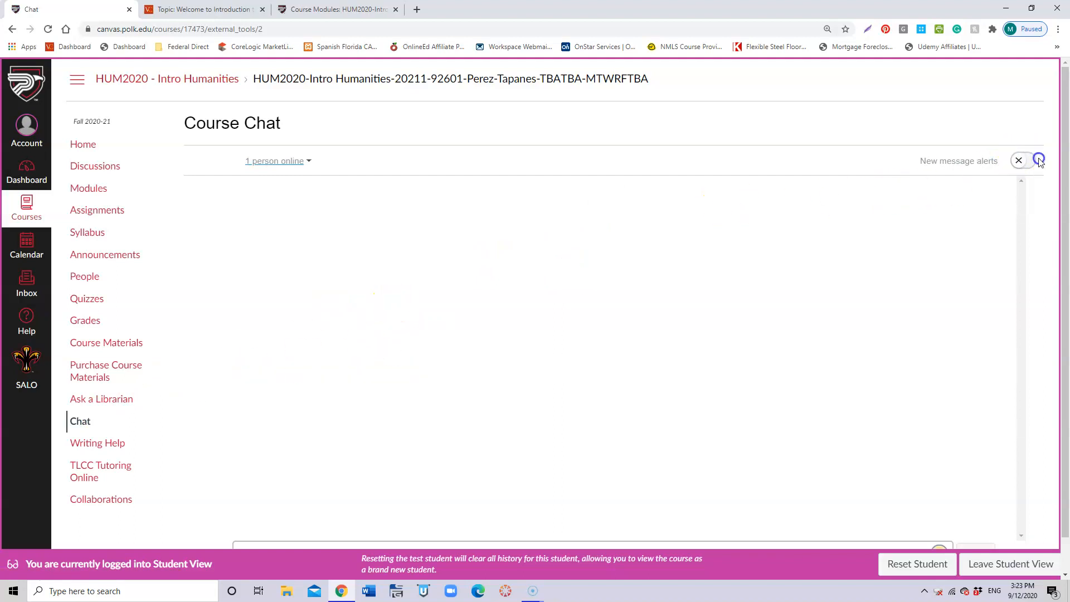
click(1038, 160)
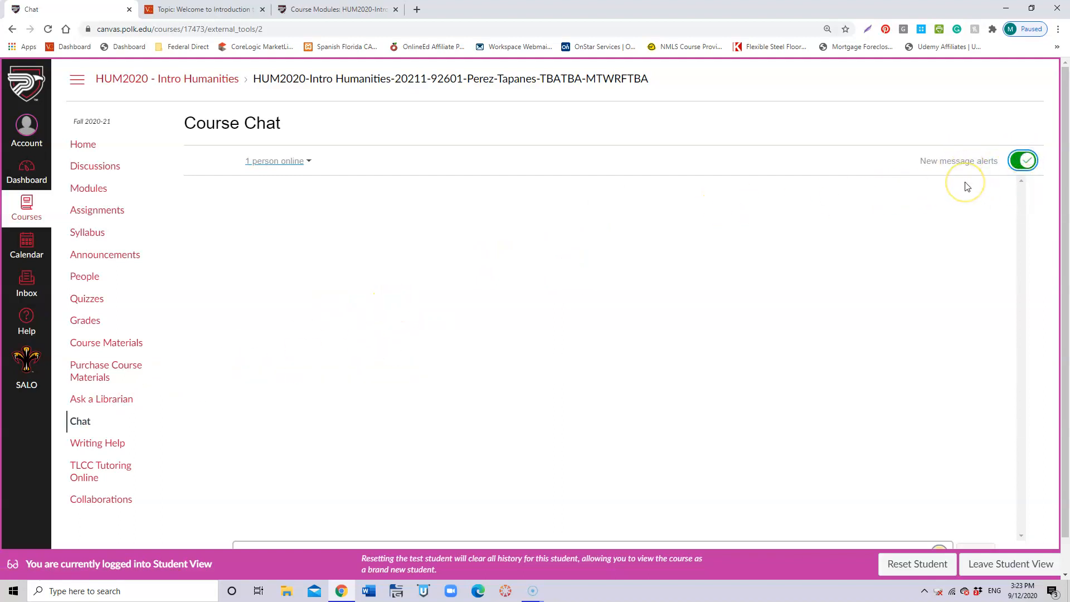
mouse_move(487, 231)
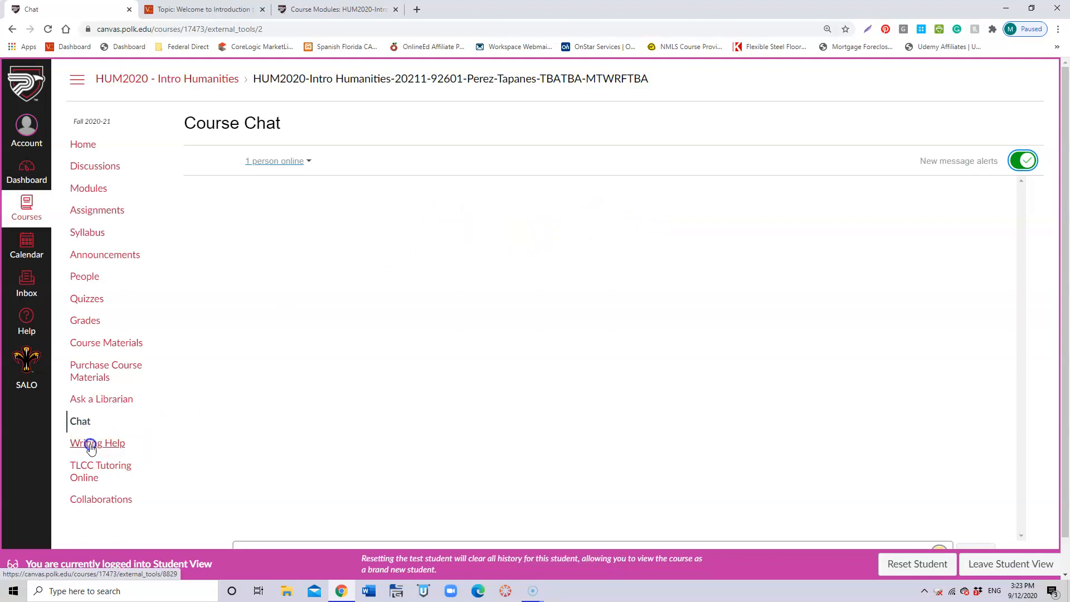
Step: Visit the Writing Help resources, then the TLCC Tutoring Online page
click(97, 442)
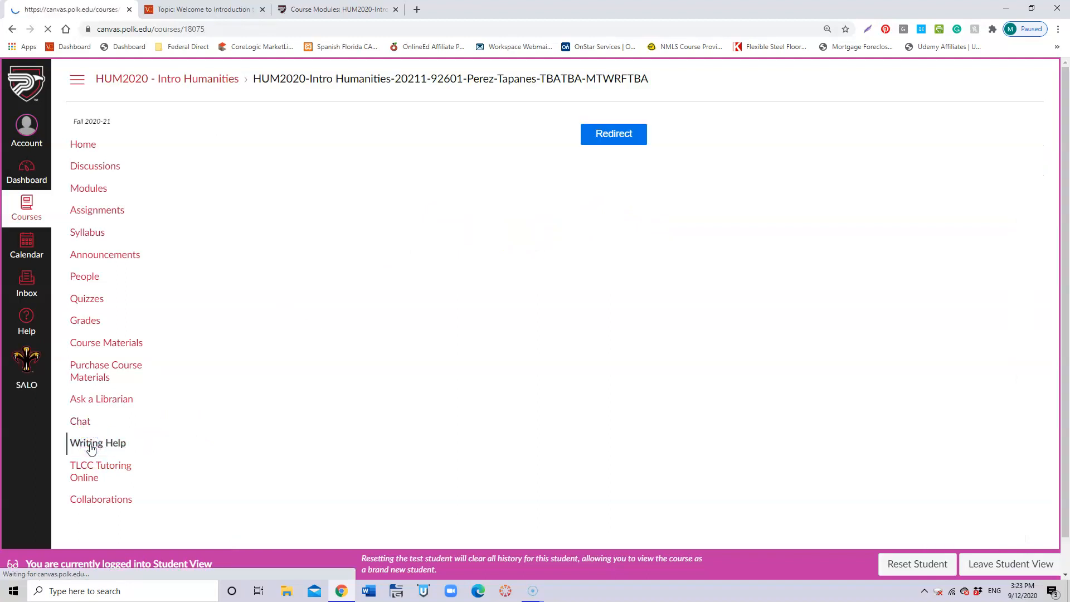
click(97, 443)
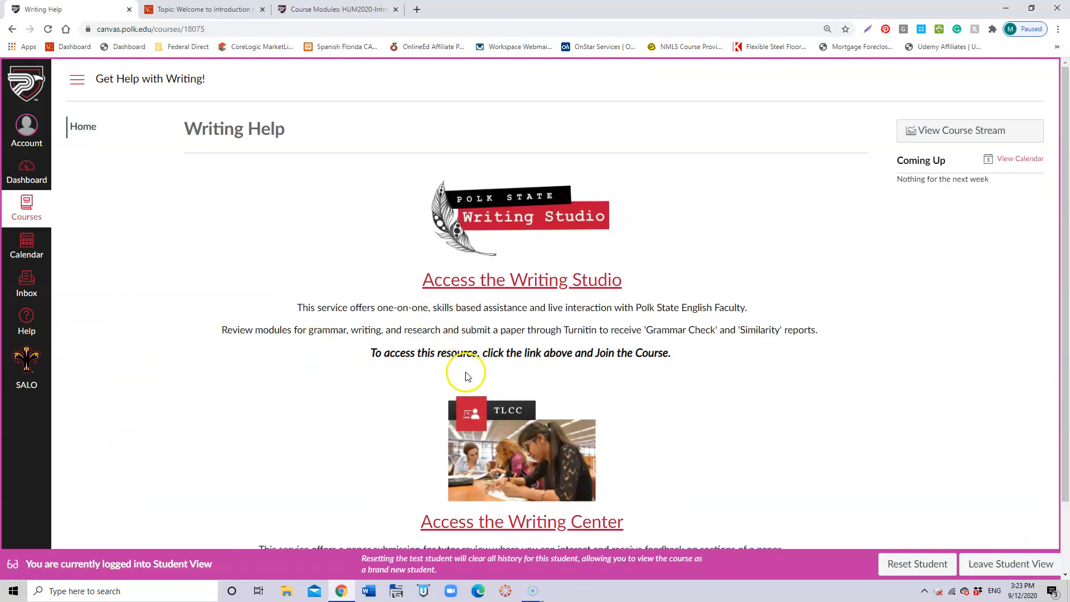
mouse_move(652, 475)
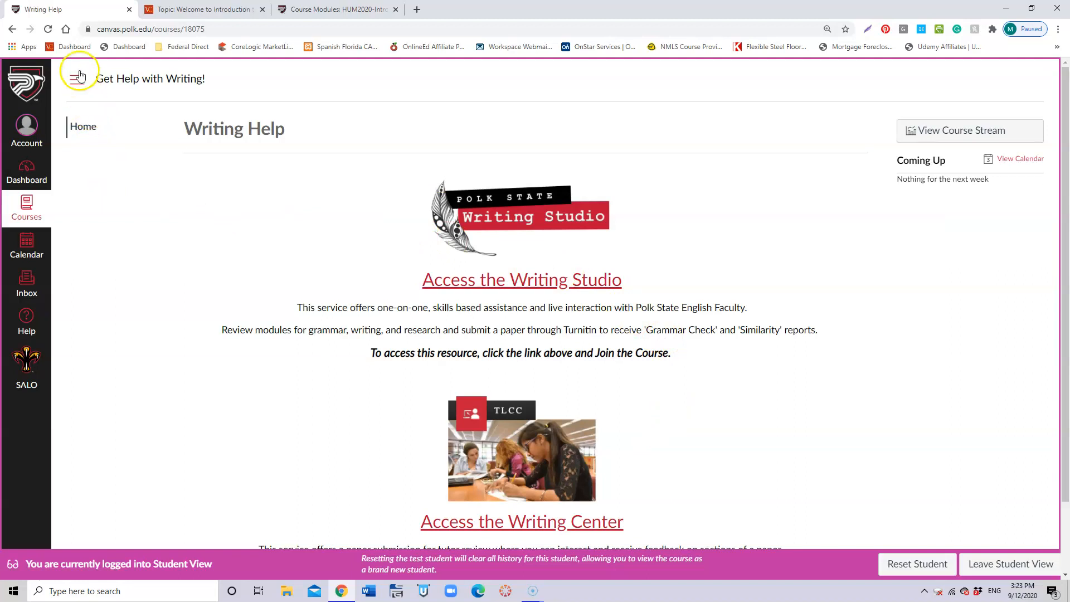
click(83, 126)
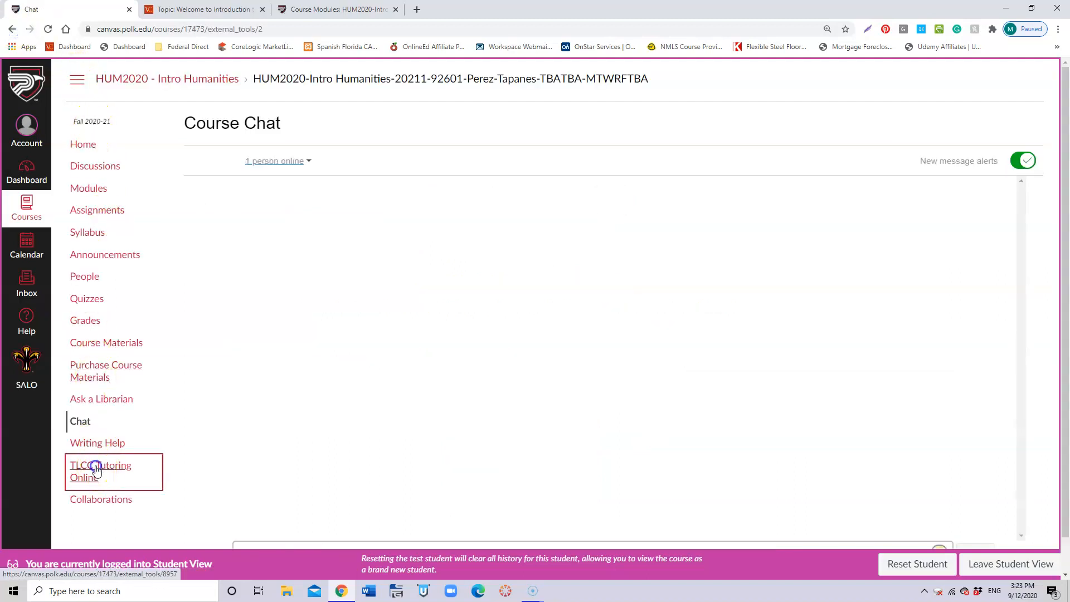
click(100, 470)
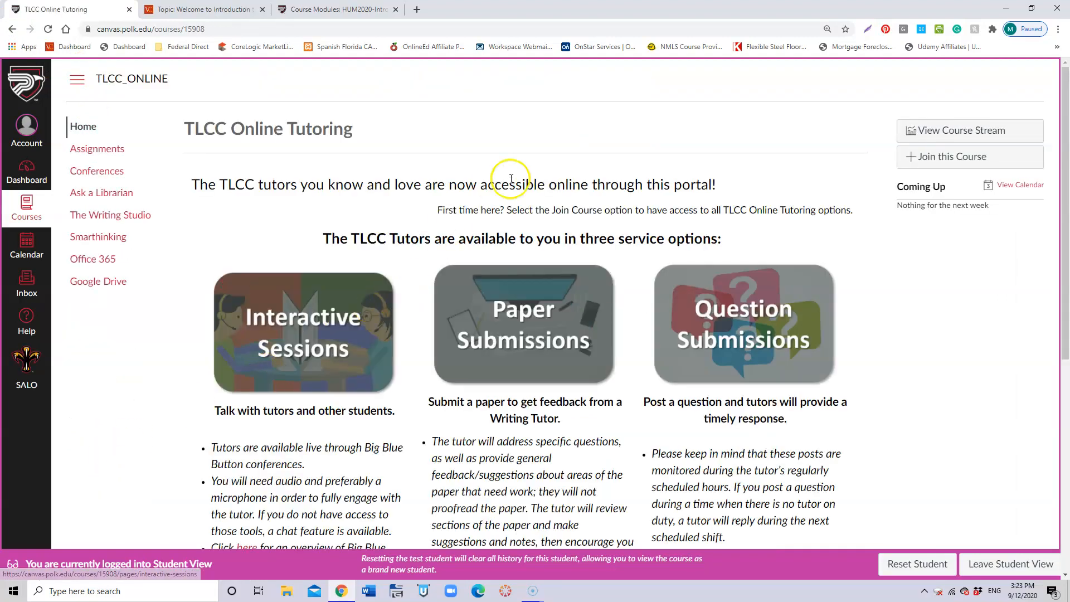
mouse_move(463, 184)
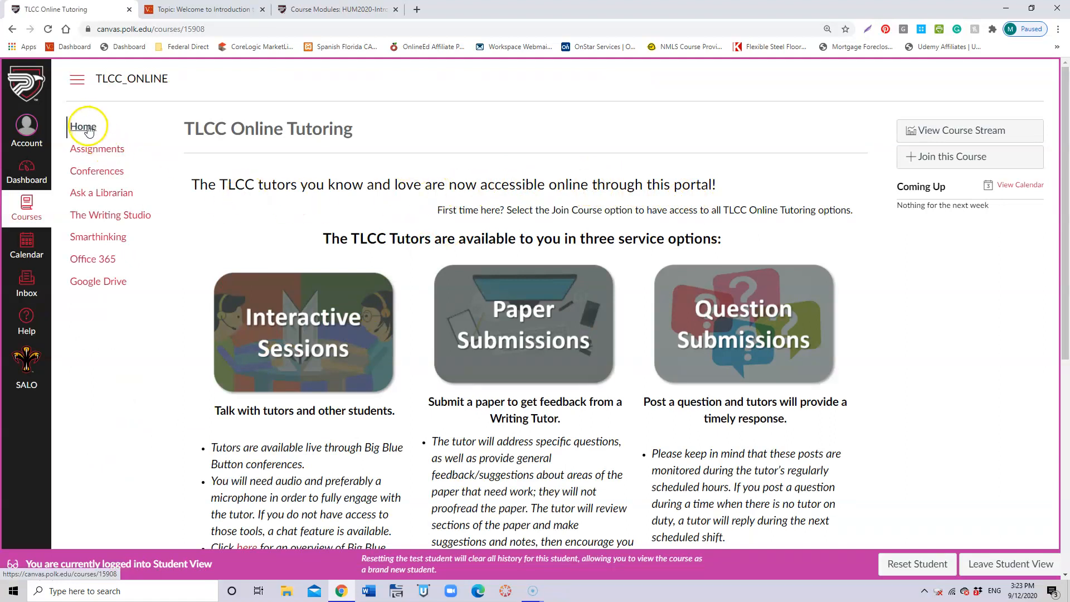
Step: View the tutoring course home, navigate back, and return to Announcements with the Welcome post
click(82, 126)
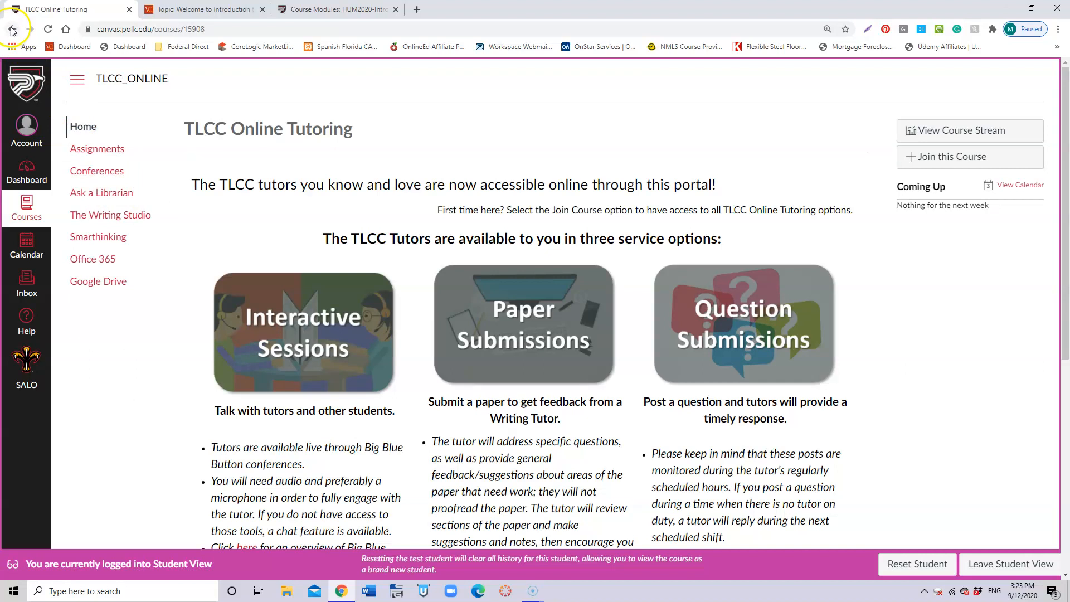
click(11, 29)
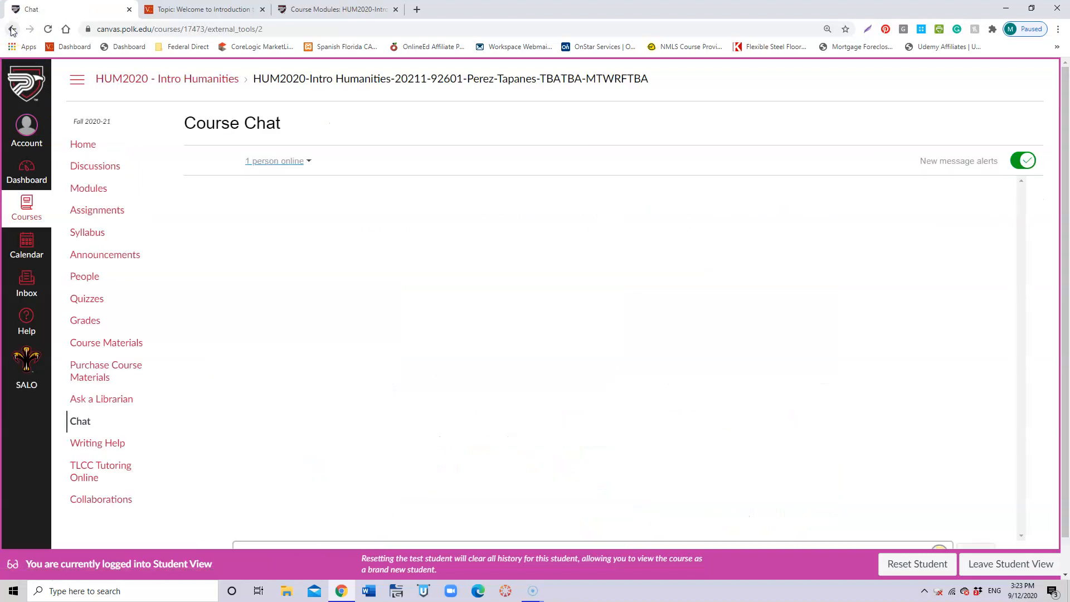
click(84, 320)
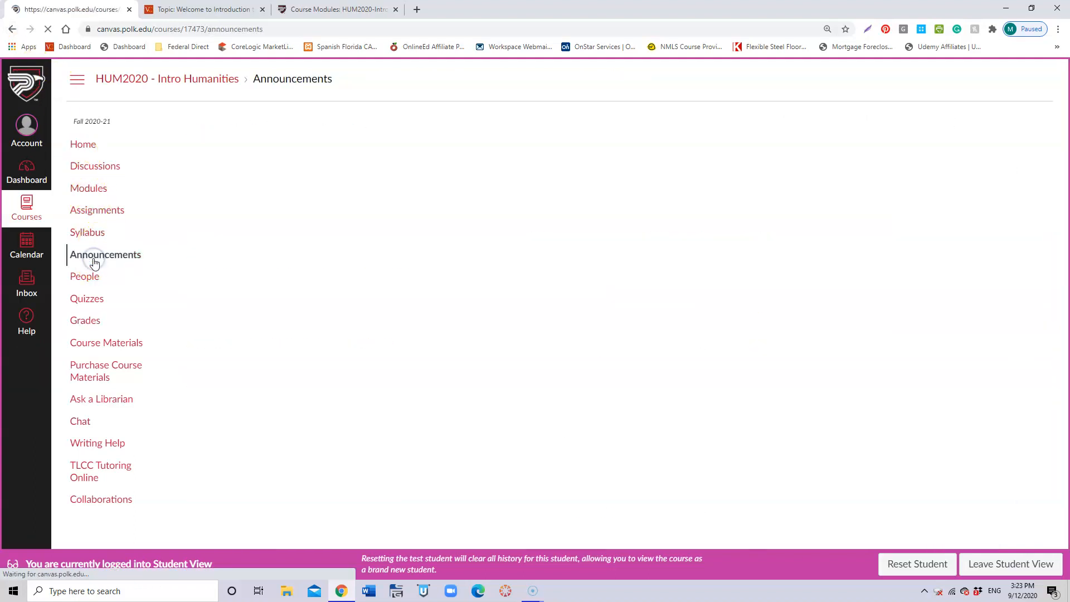
click(105, 254)
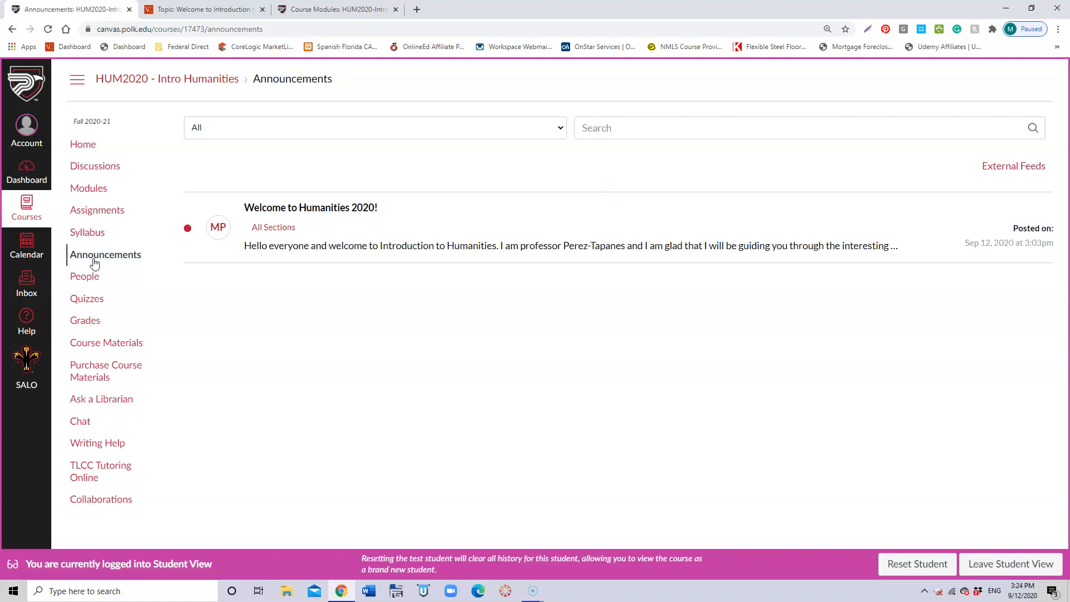